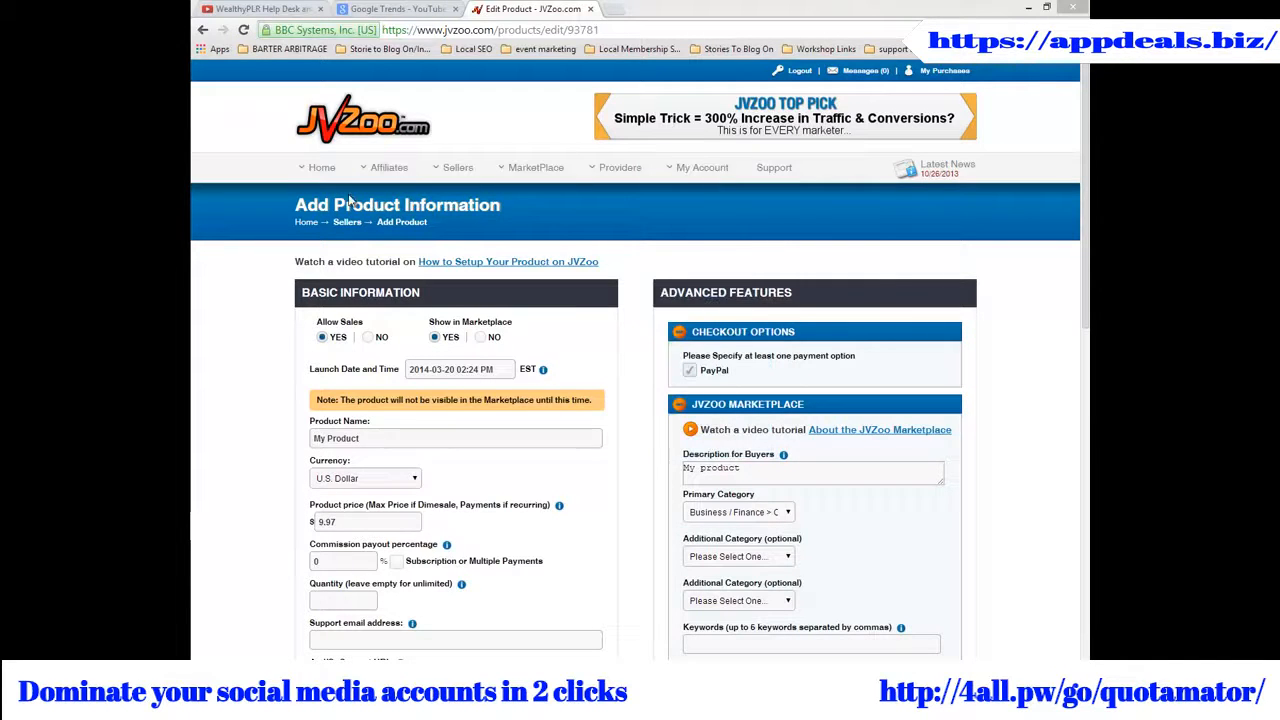
# - Enter 1.00 as the FB Social Discount in the JVZoo Marketplace section
pyautogui.scroll(-3)
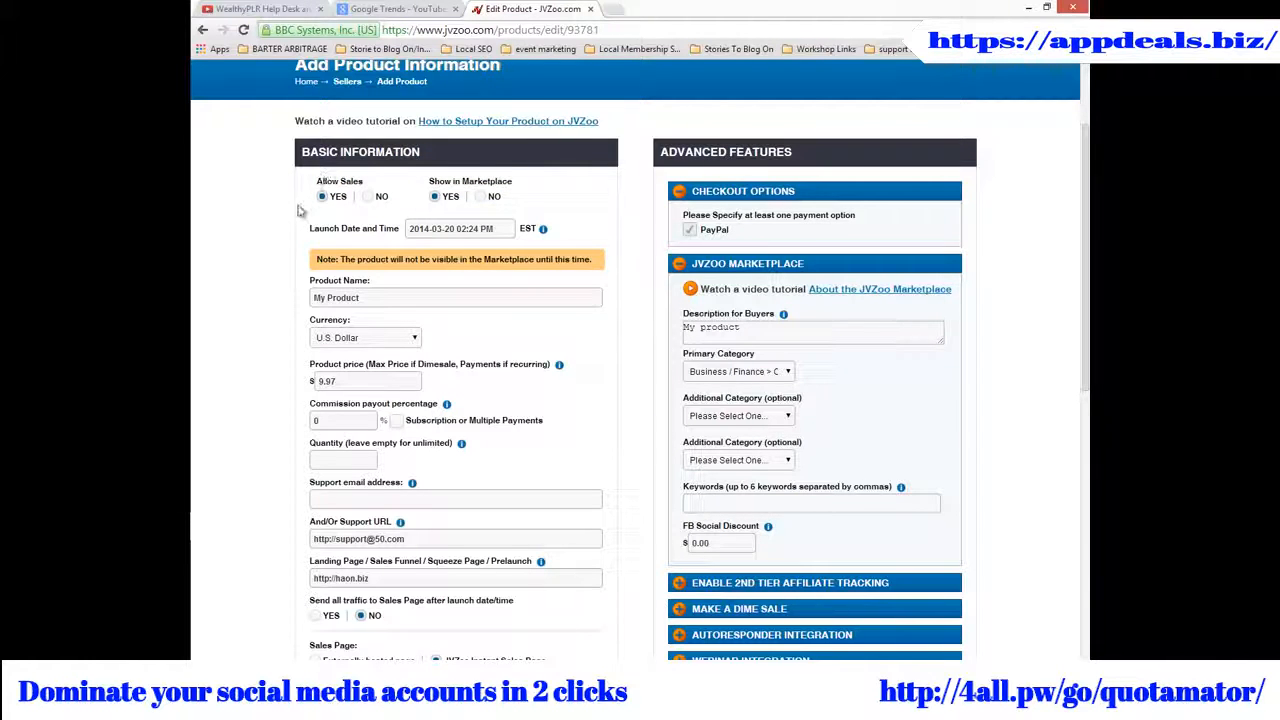
pyautogui.moveTo(292, 220)
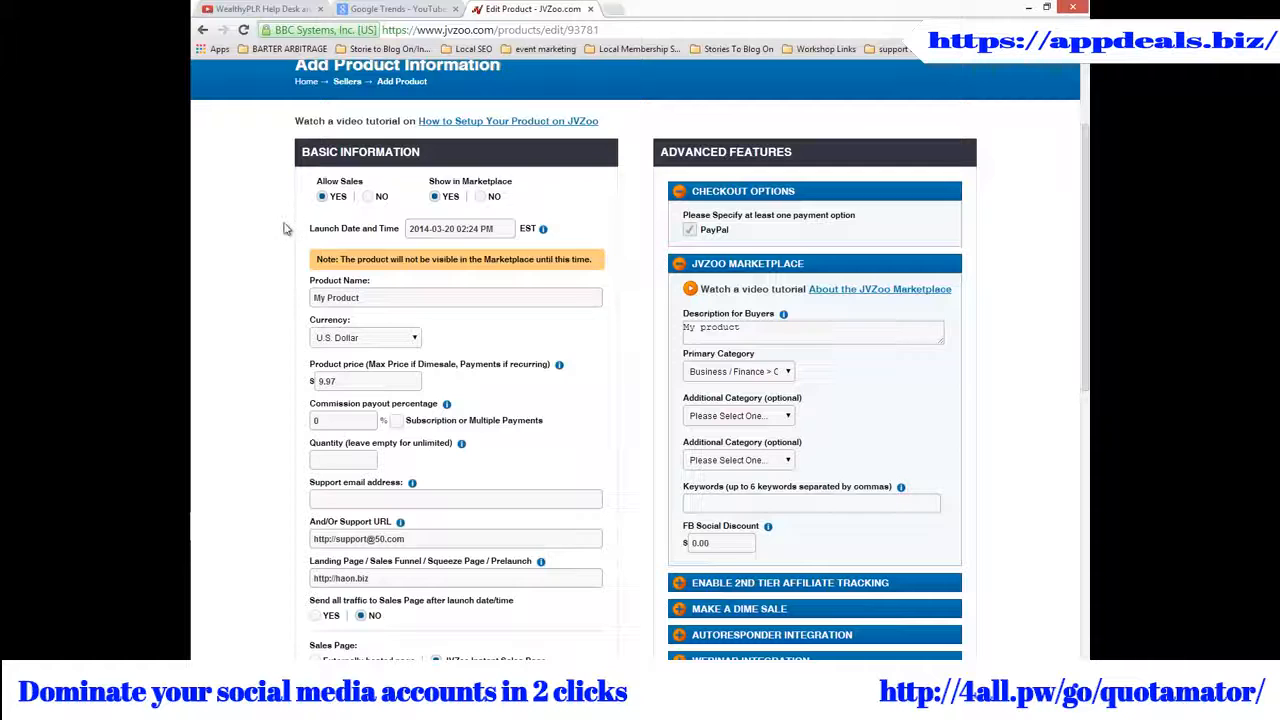
pyautogui.moveTo(298, 230)
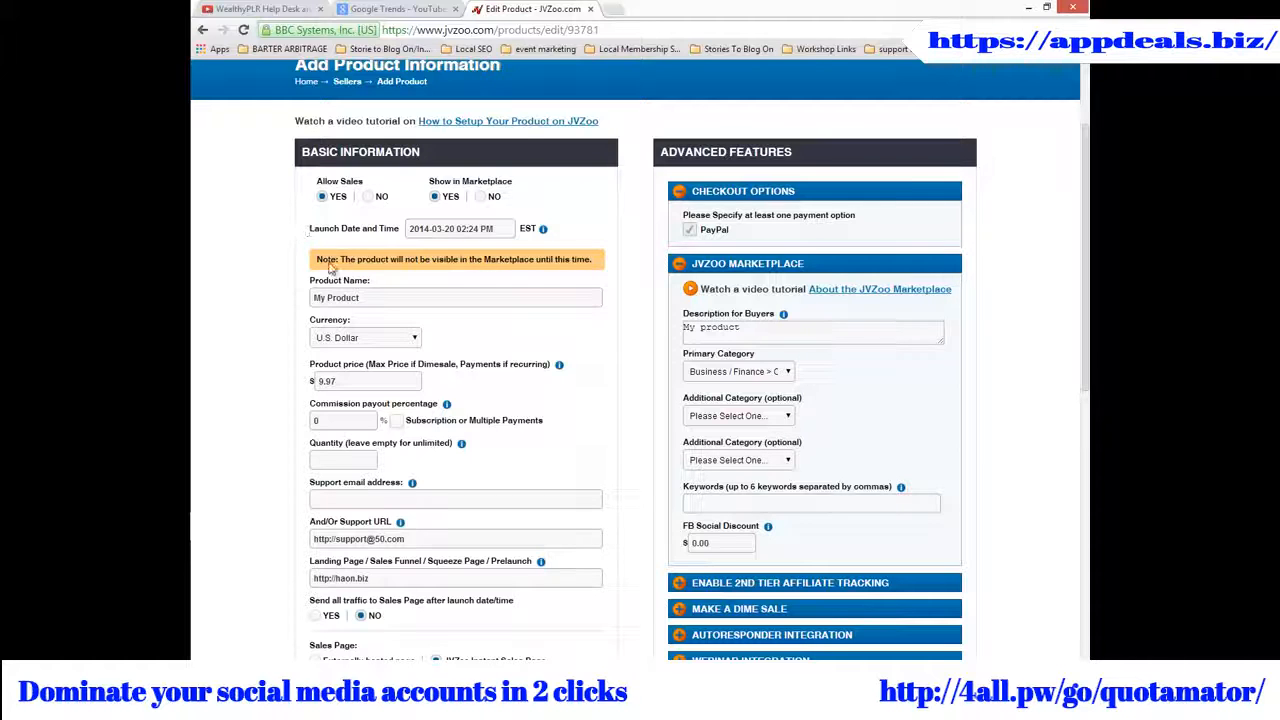
pyautogui.scroll(-3)
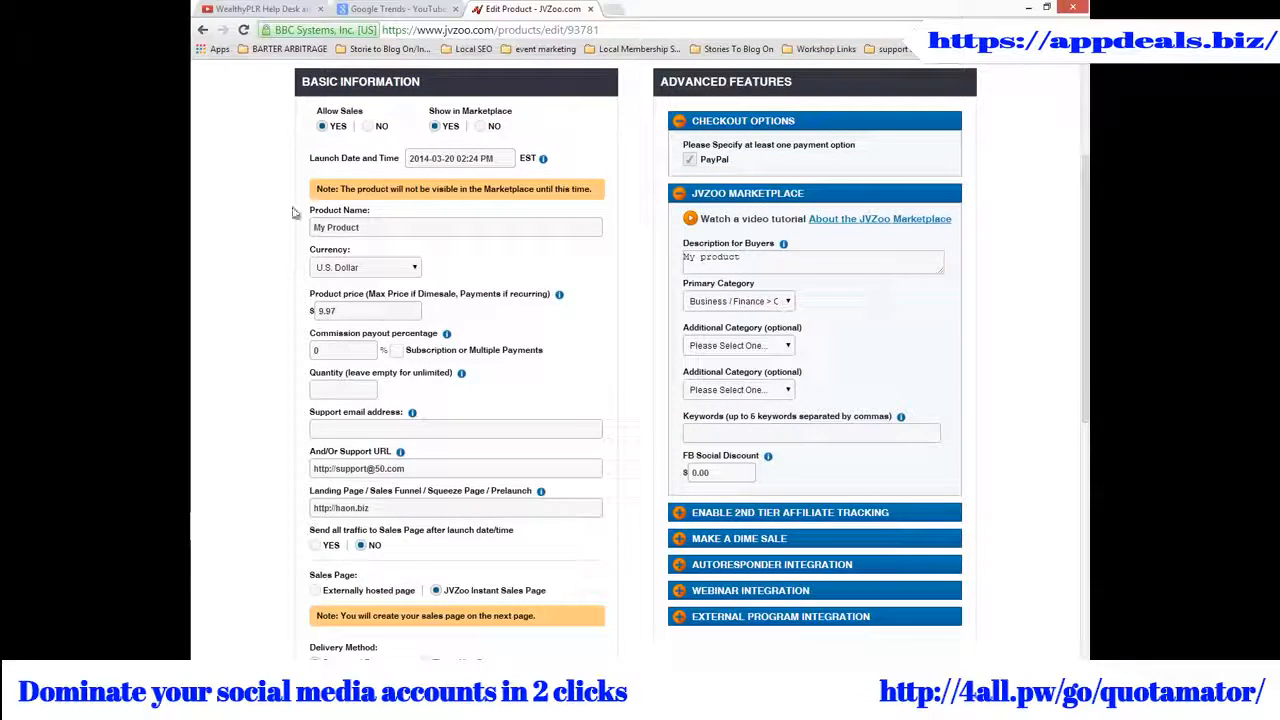
pyautogui.scroll(-3)
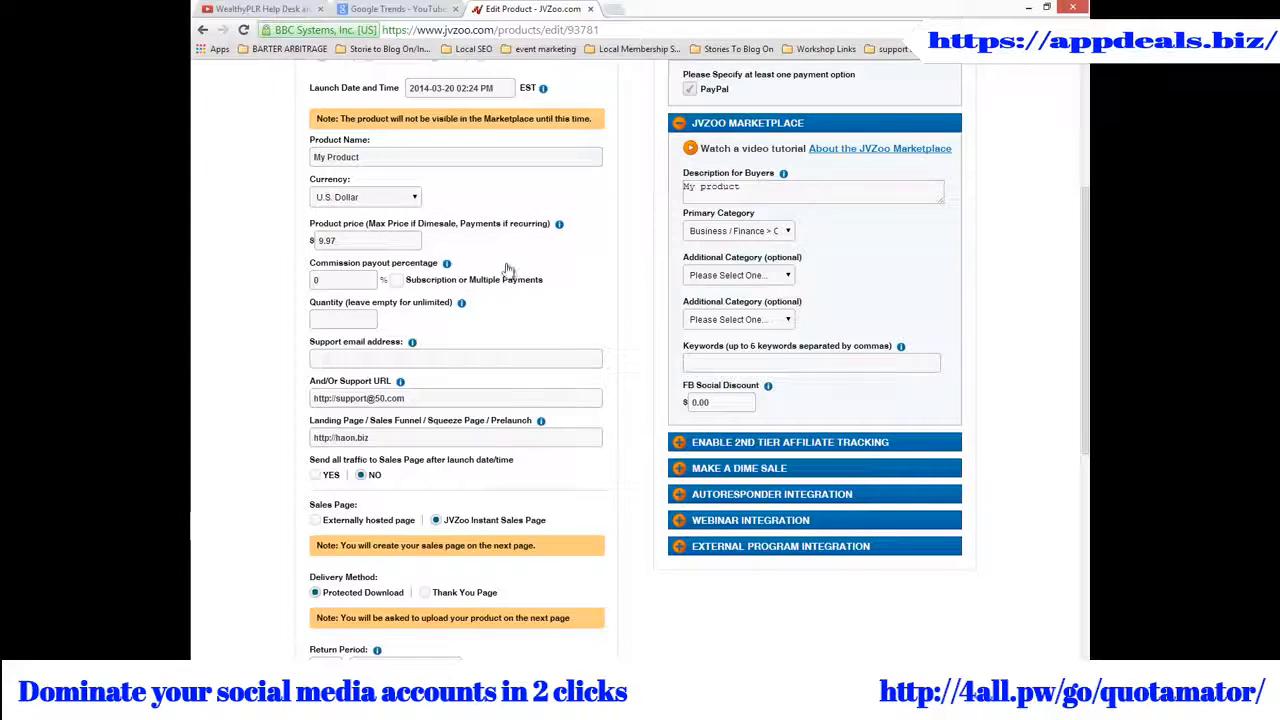
pyautogui.scroll(-3)
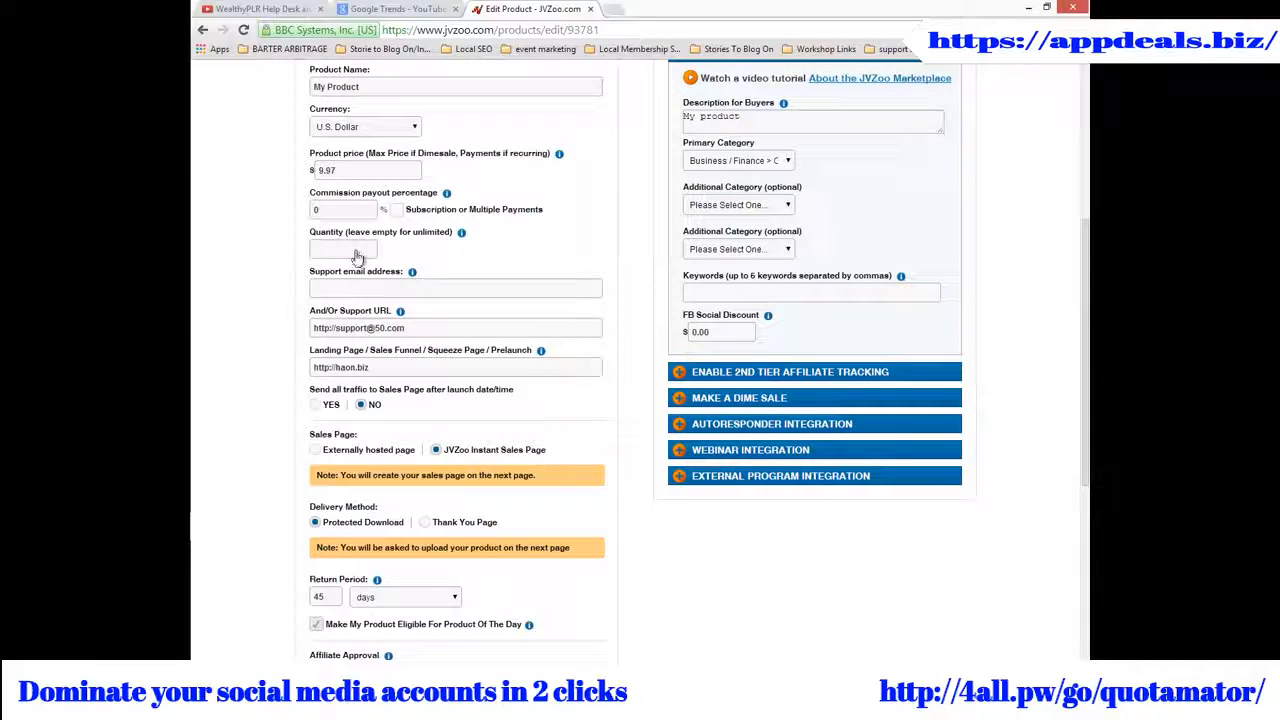
pyautogui.moveTo(356, 258)
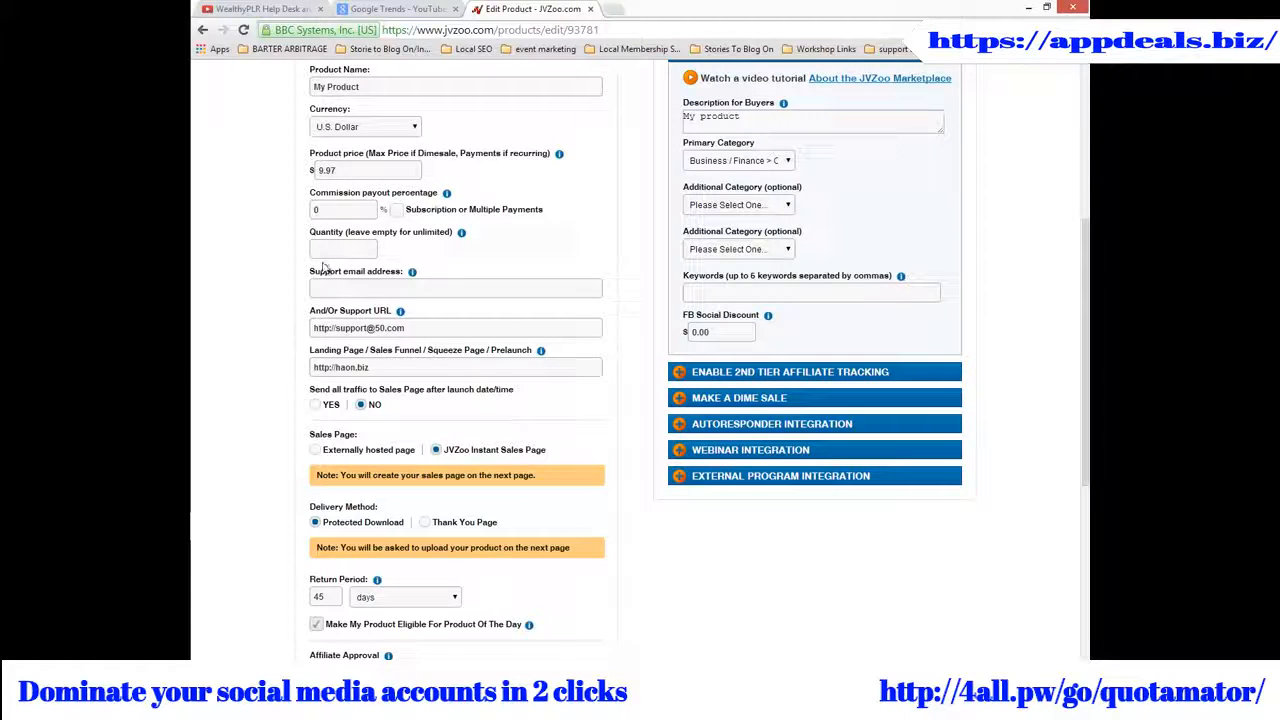
pyautogui.moveTo(400, 312)
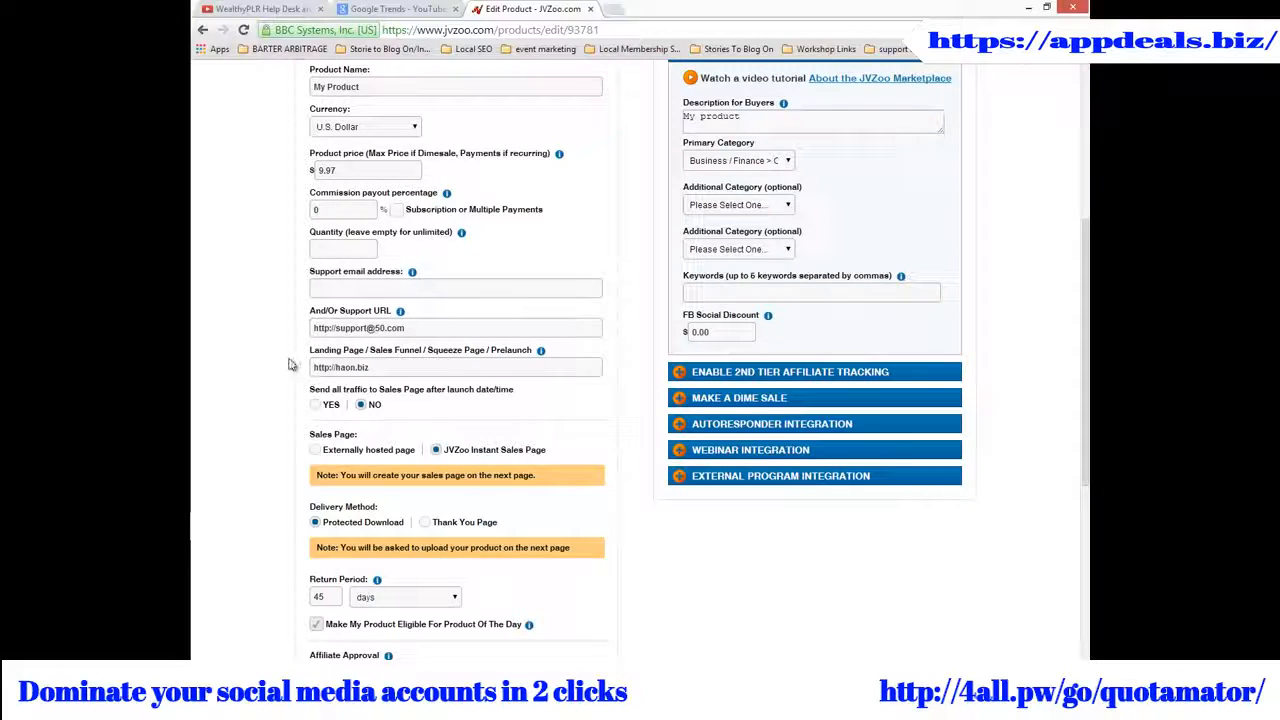
pyautogui.scroll(-3)
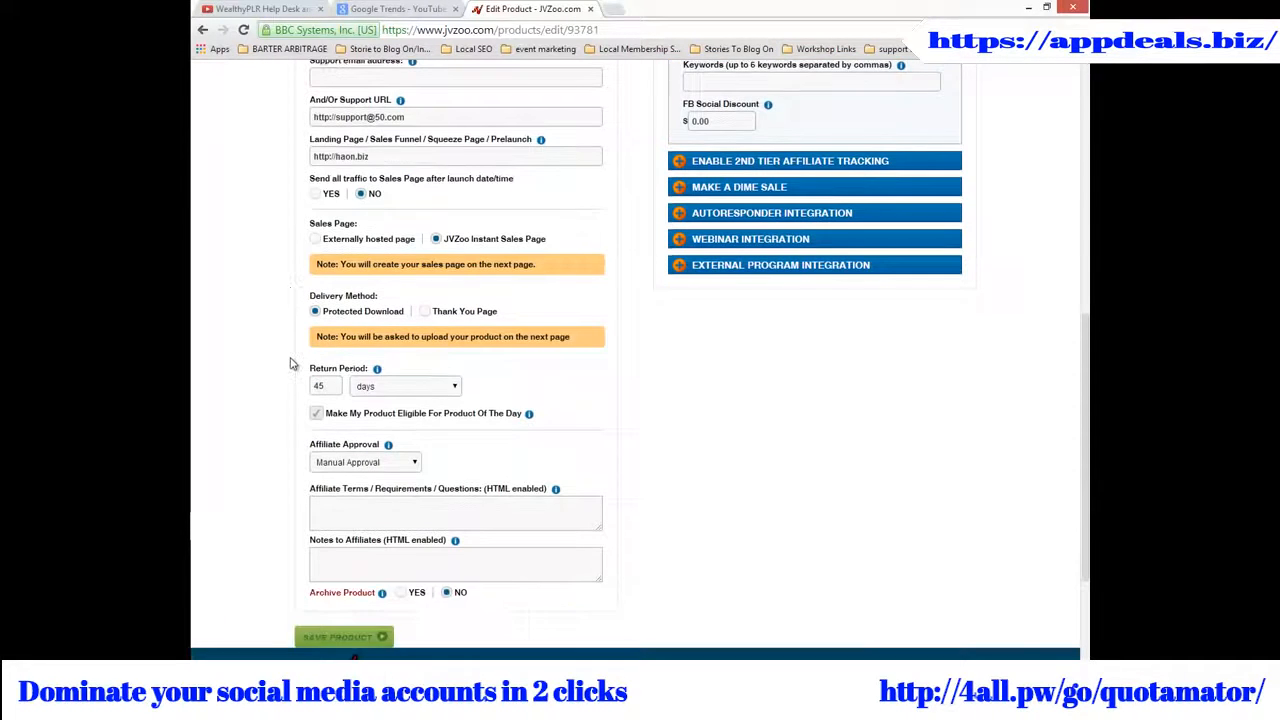
pyautogui.moveTo(276, 298)
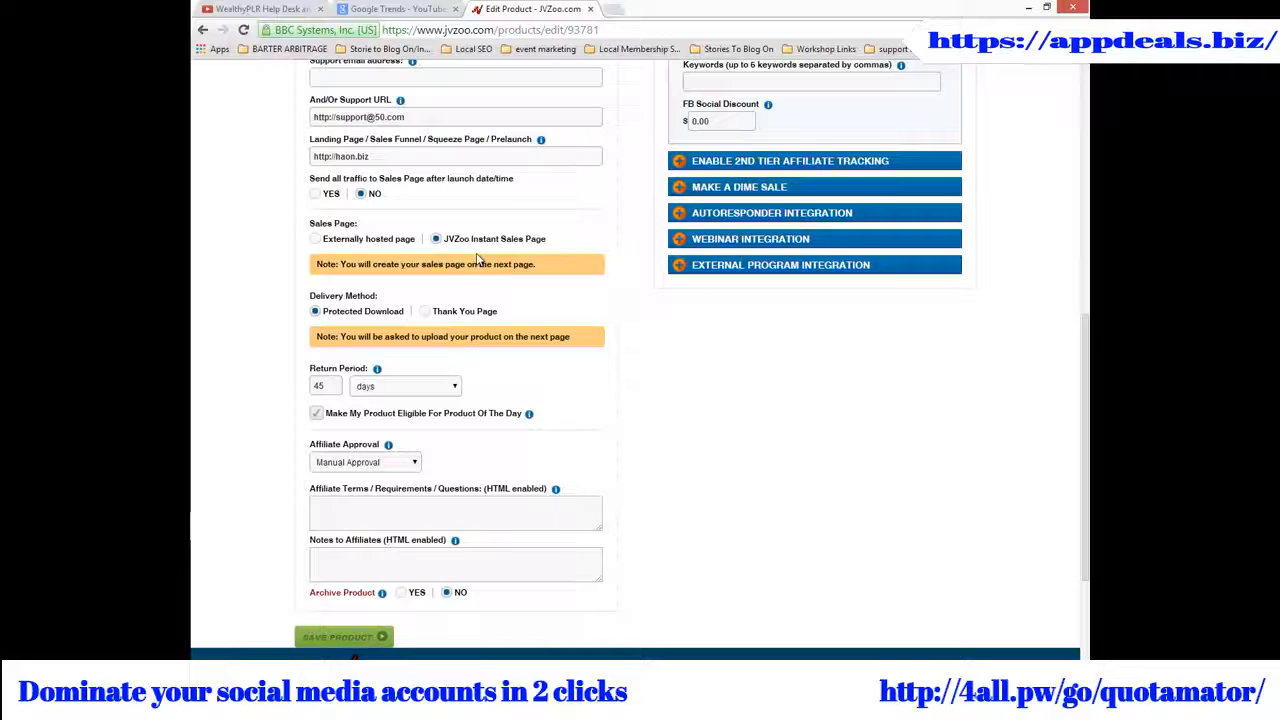
pyautogui.moveTo(398, 320)
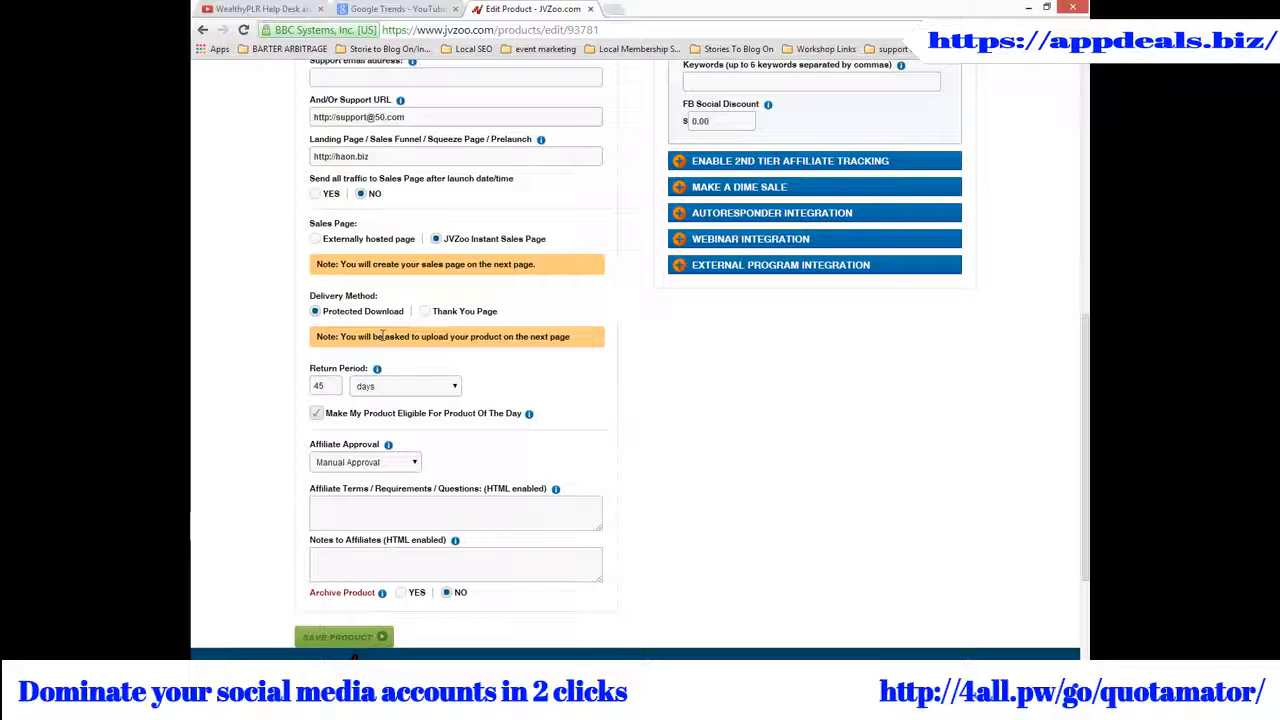
pyautogui.scroll(3)
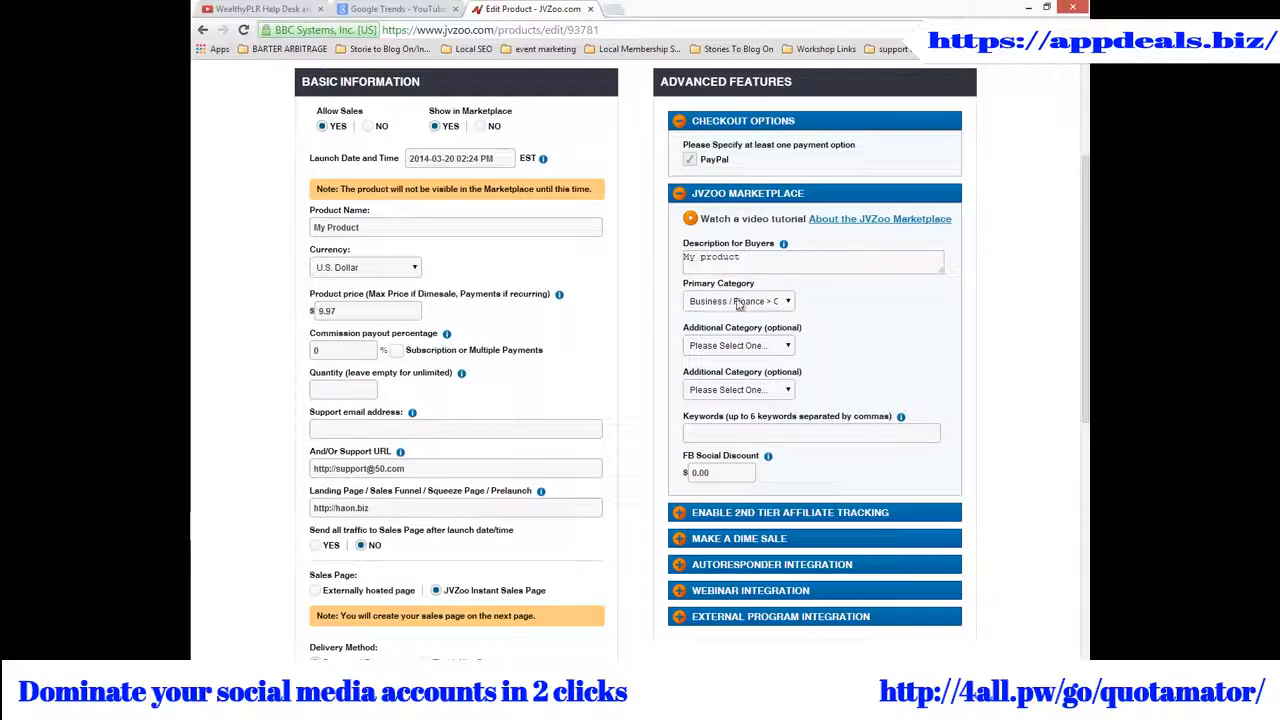
pyautogui.moveTo(788, 412)
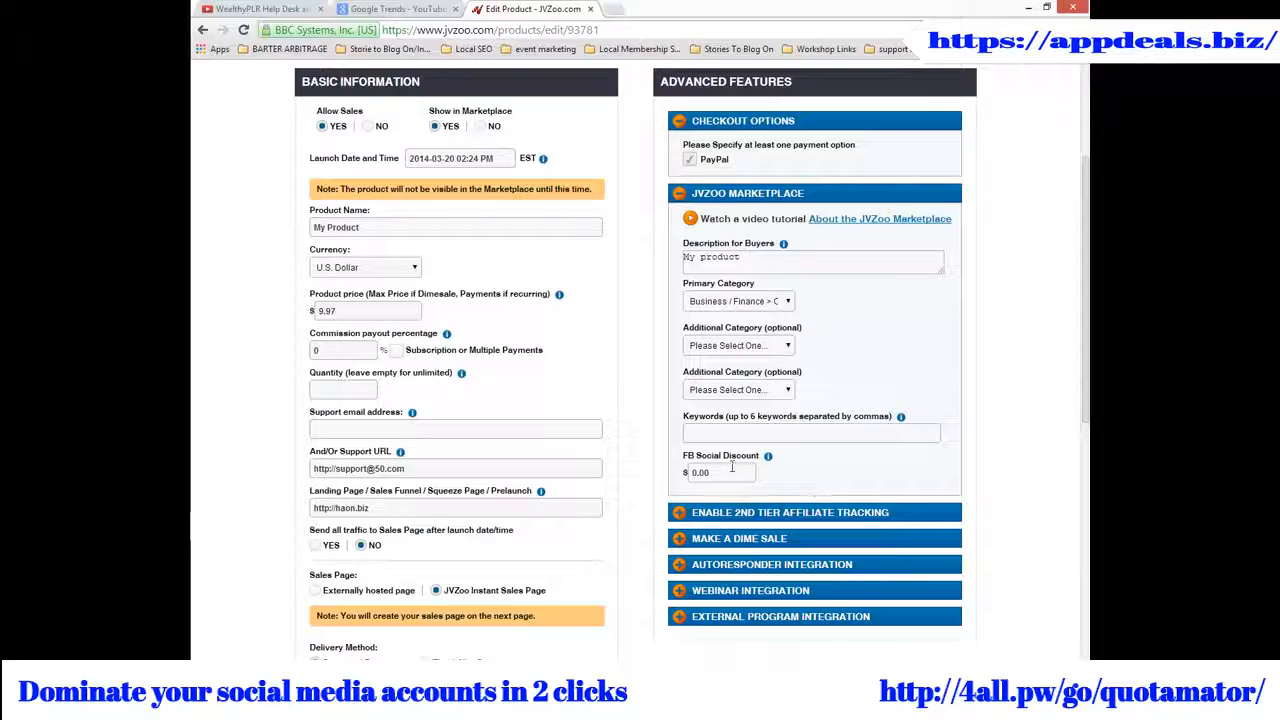
pyautogui.click(720, 472)
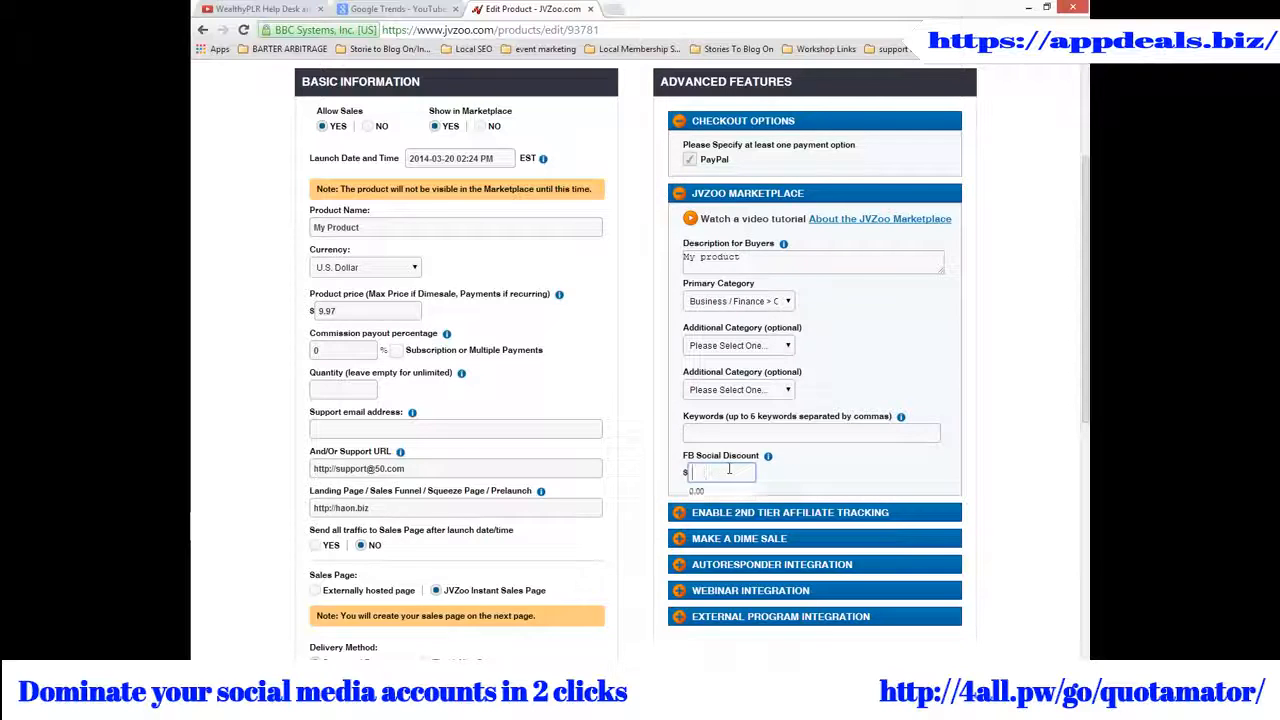
pyautogui.write('1.00')
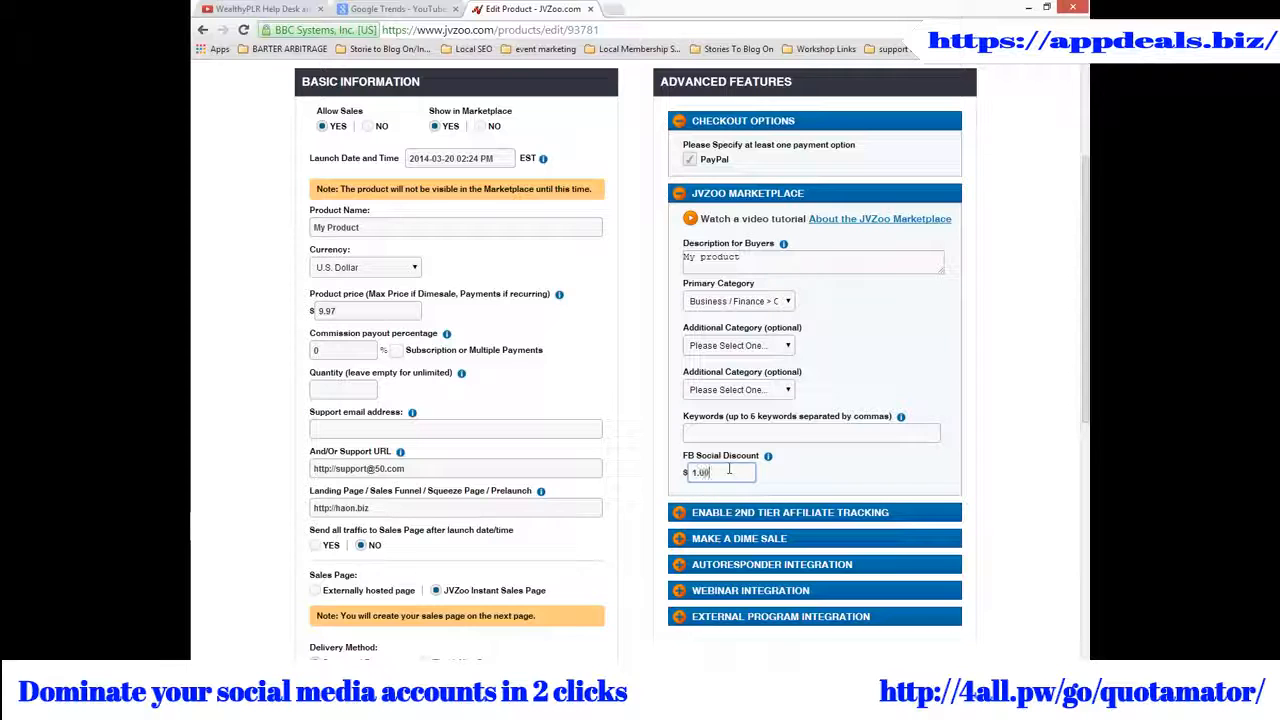
pyautogui.scroll(-3)
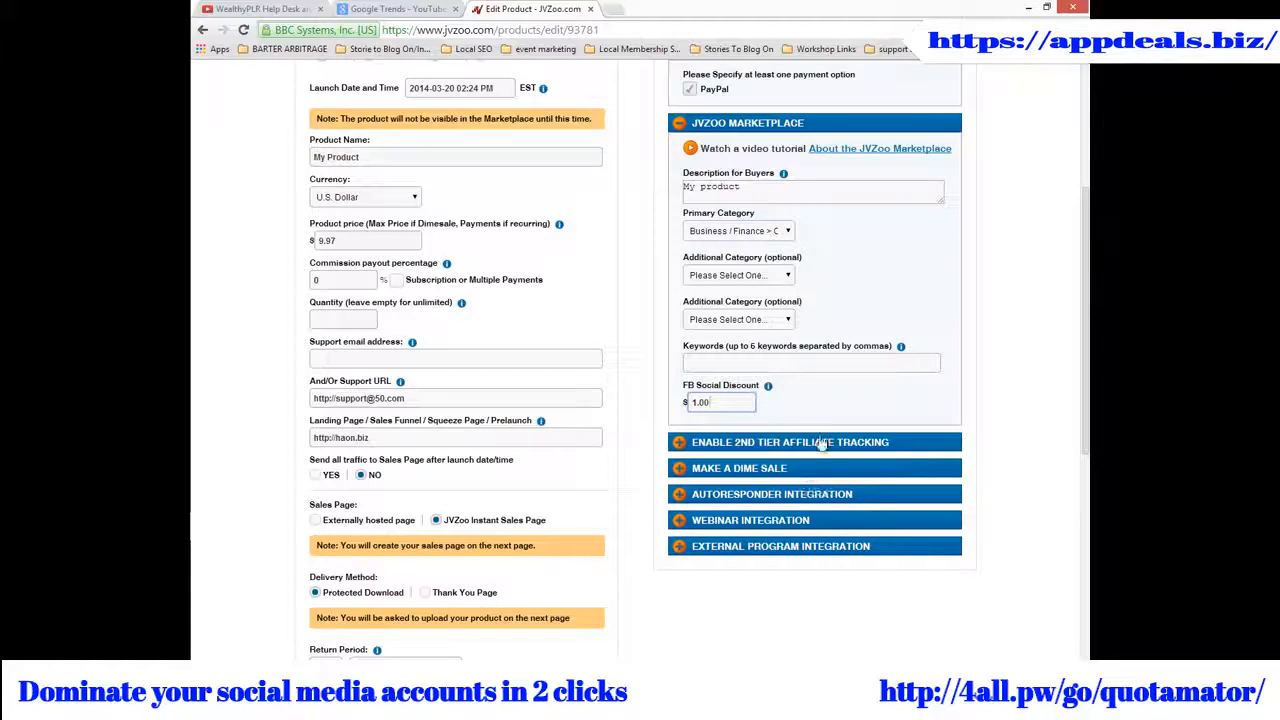
pyautogui.moveTo(910, 510)
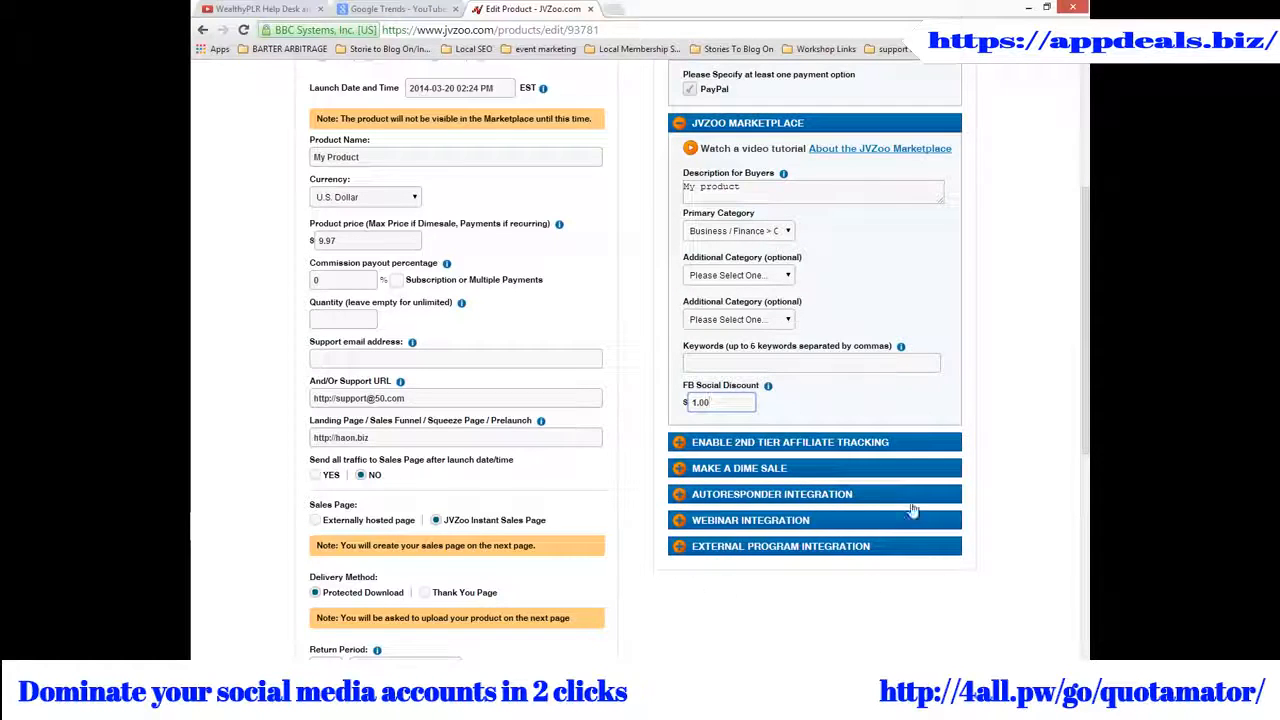
pyautogui.moveTo(984, 526)
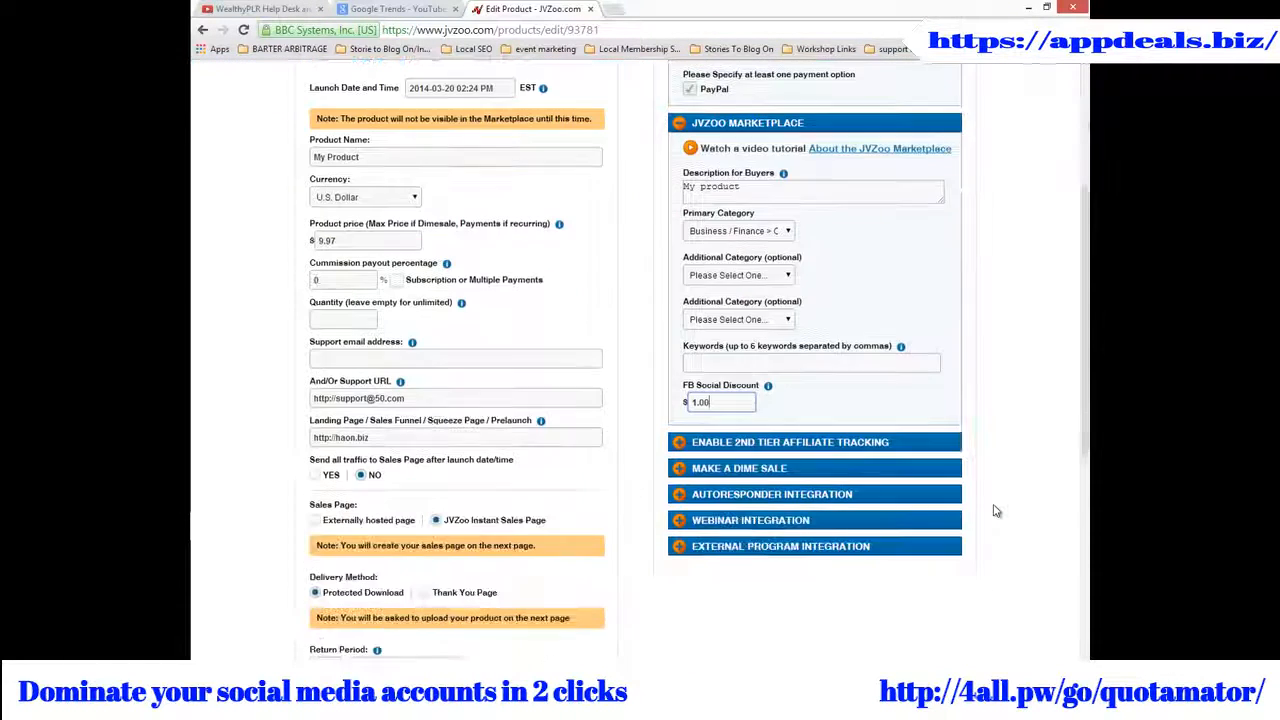
# - Save the product so the Sales Page Designer template preview appears
pyautogui.scroll(-3)
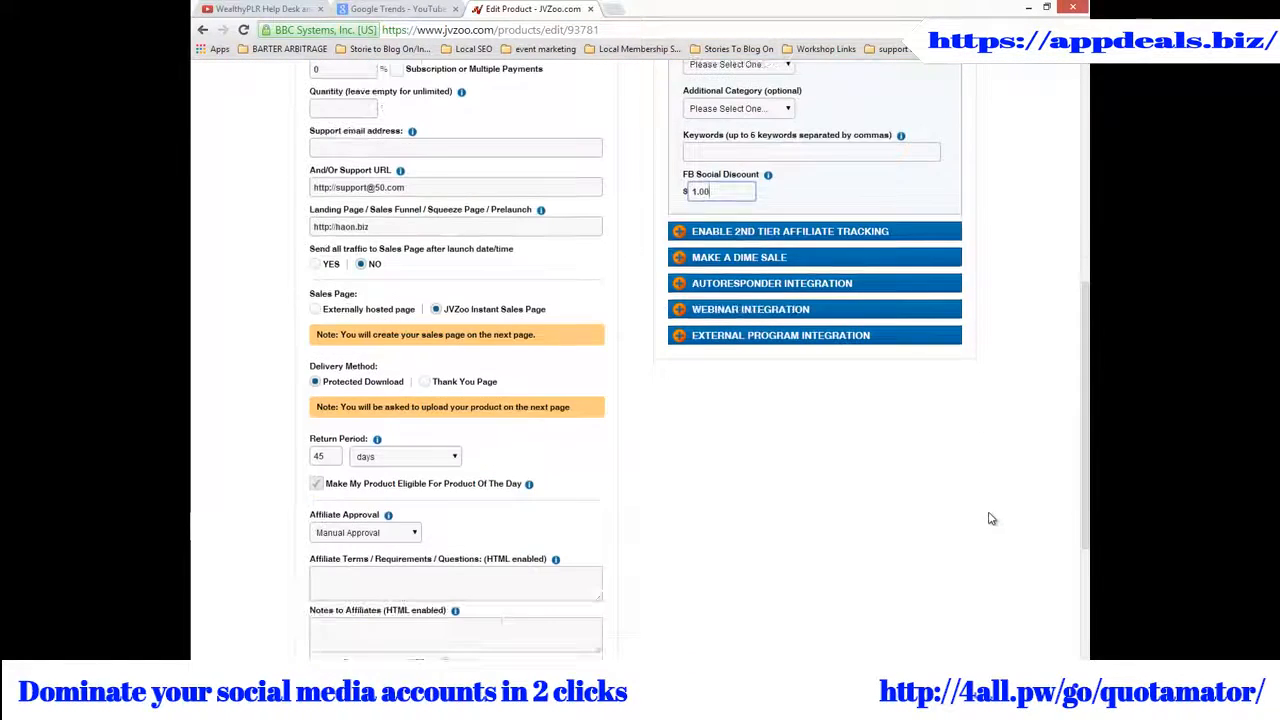
pyautogui.scroll(-3)
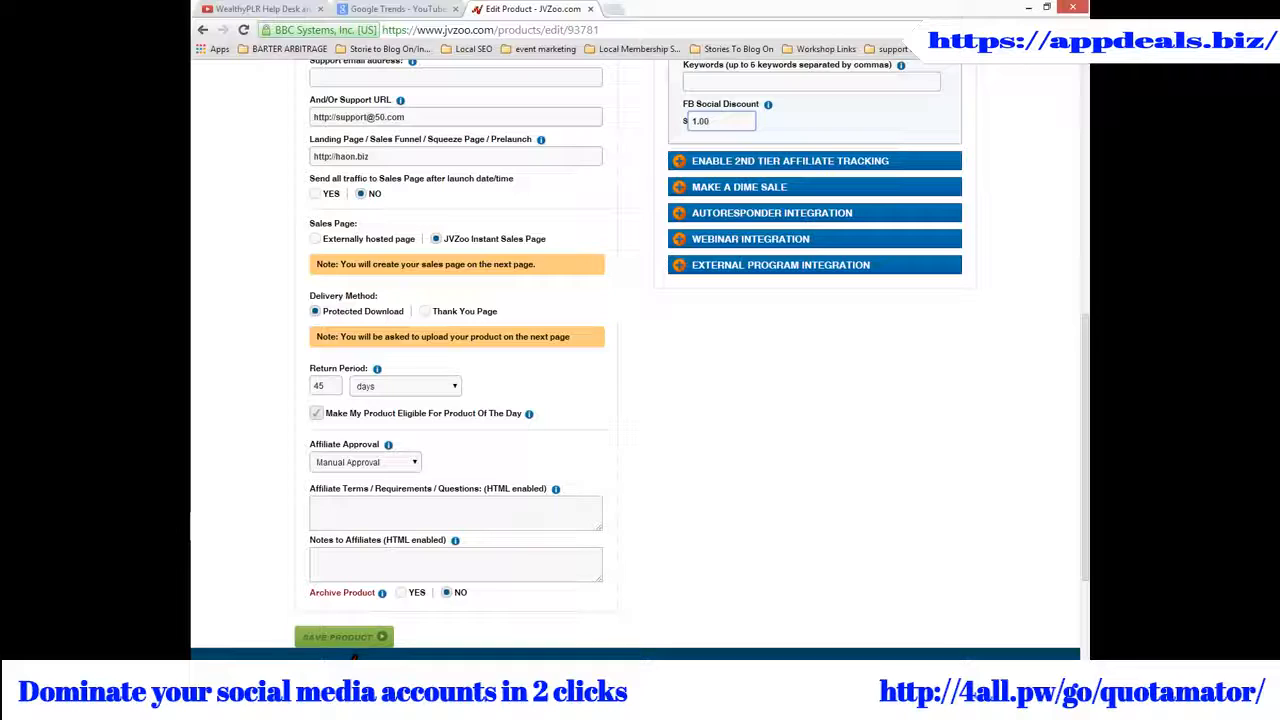
pyautogui.click(720, 122)
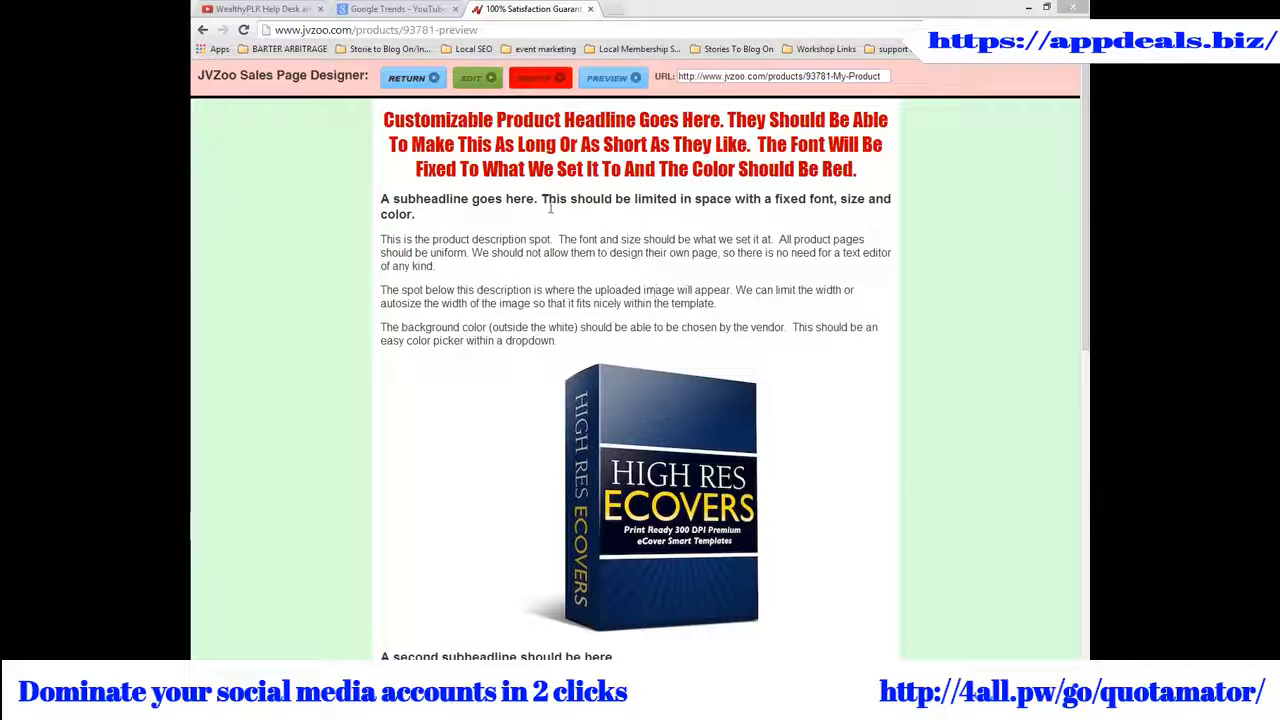
pyautogui.click(472, 76)
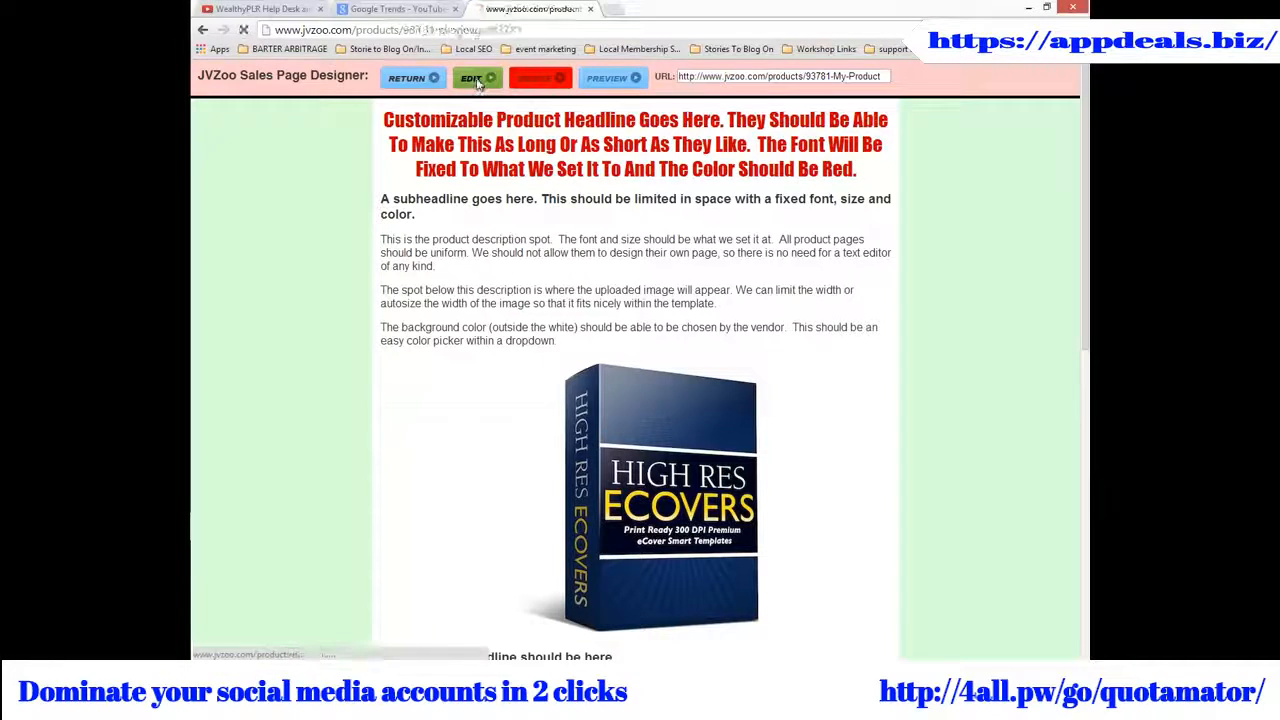
pyautogui.click(472, 76)
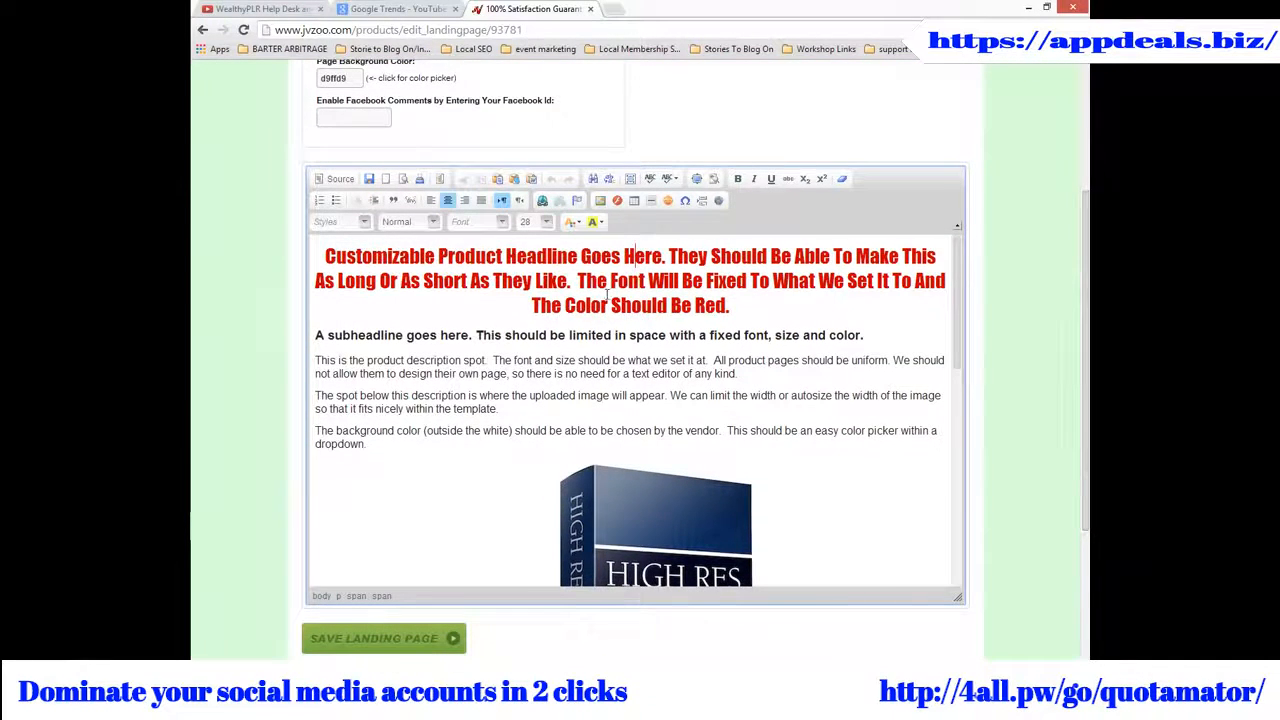
pyautogui.scroll(-3)
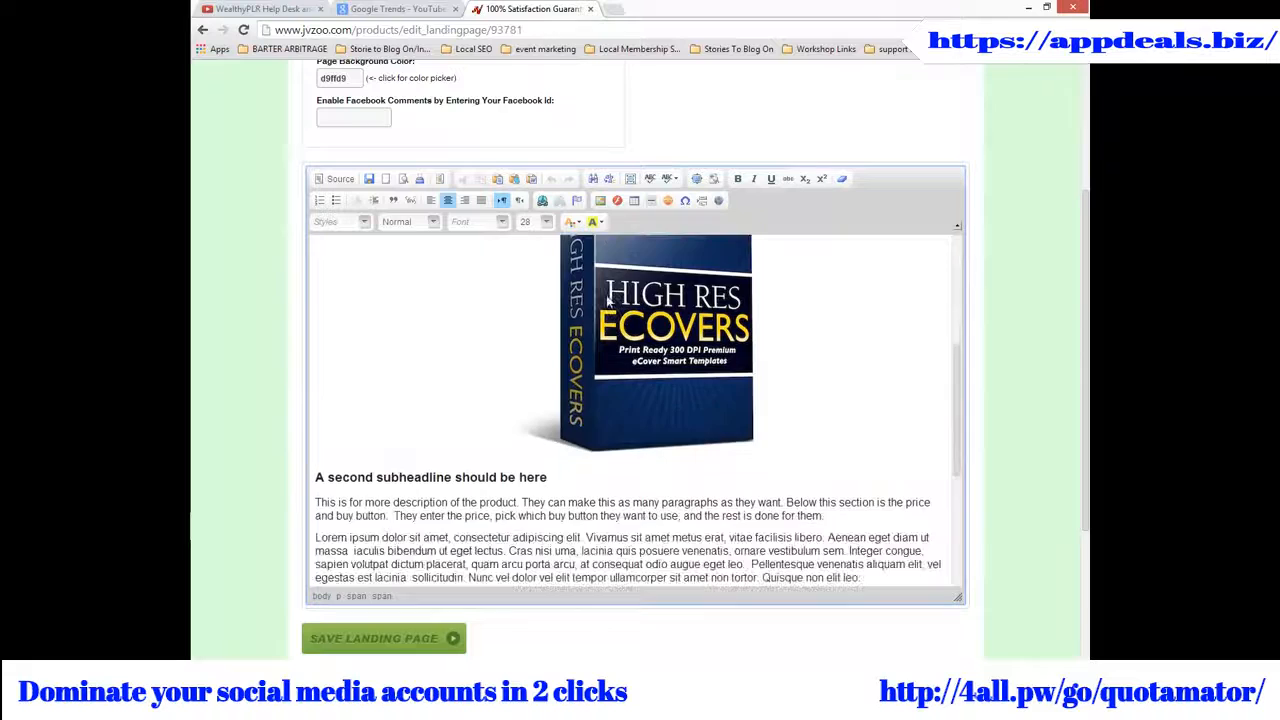
pyautogui.scroll(-3)
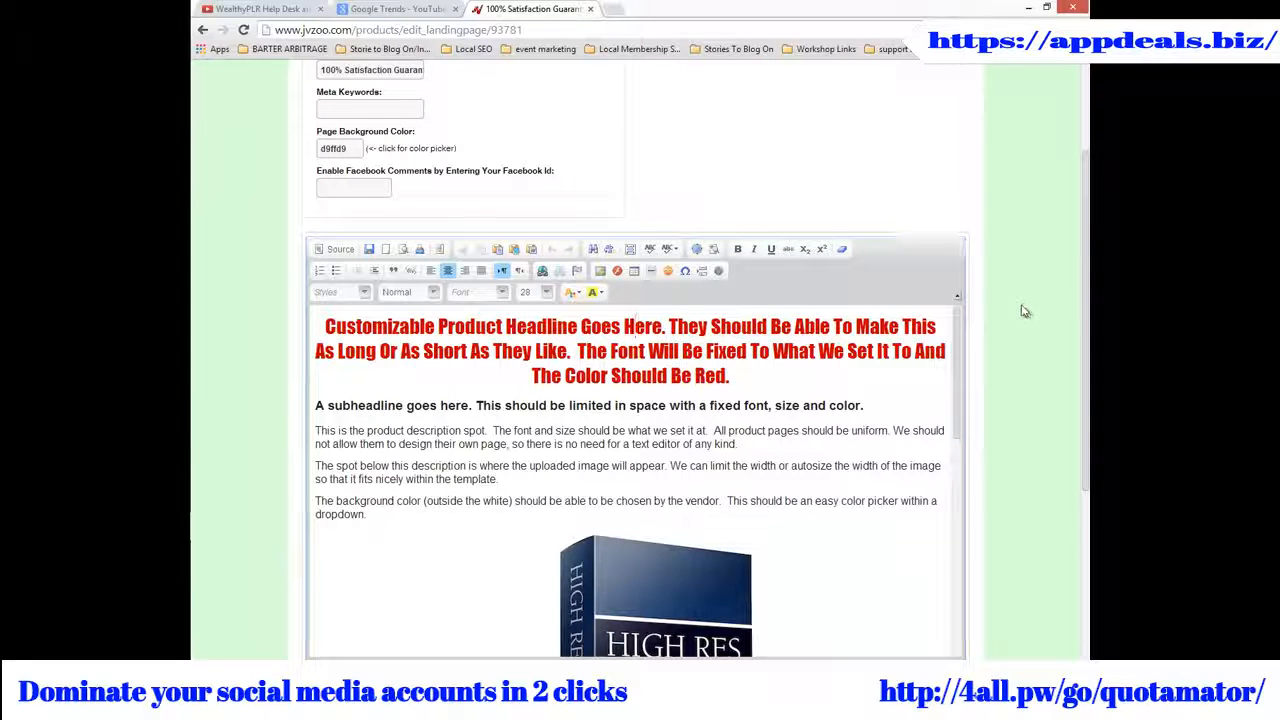
pyautogui.scroll(-3)
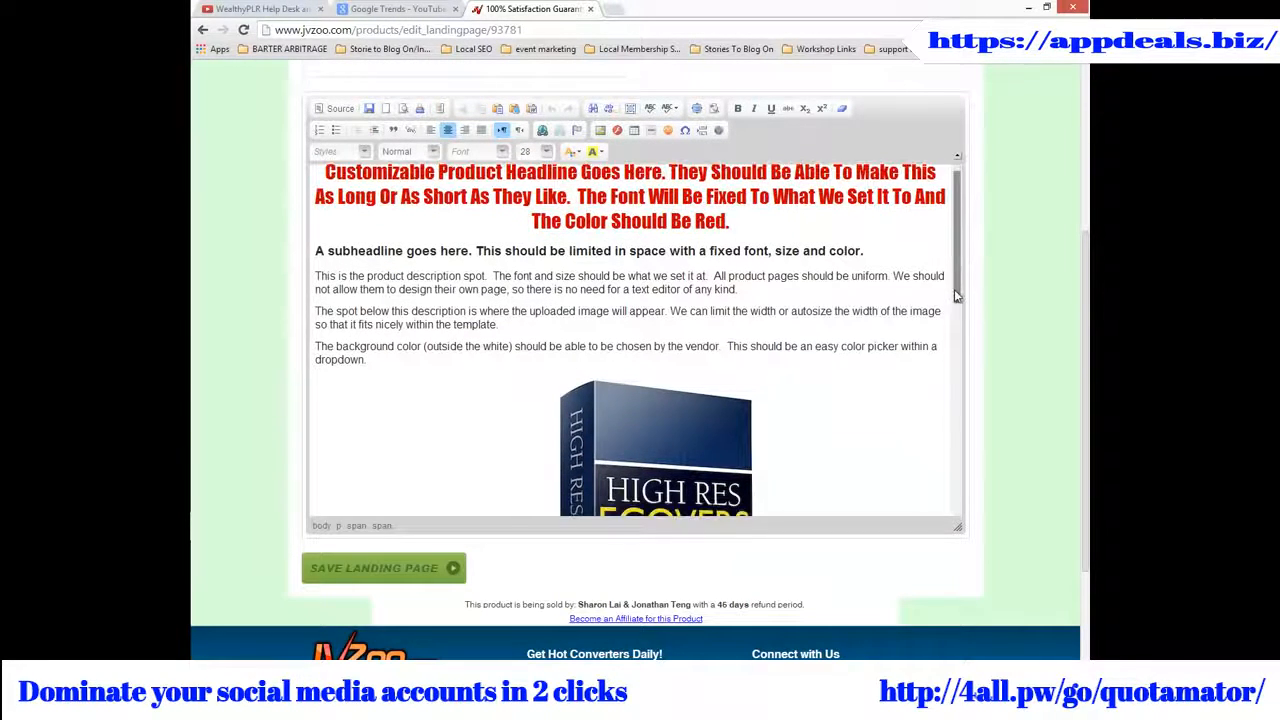
pyautogui.scroll(-3)
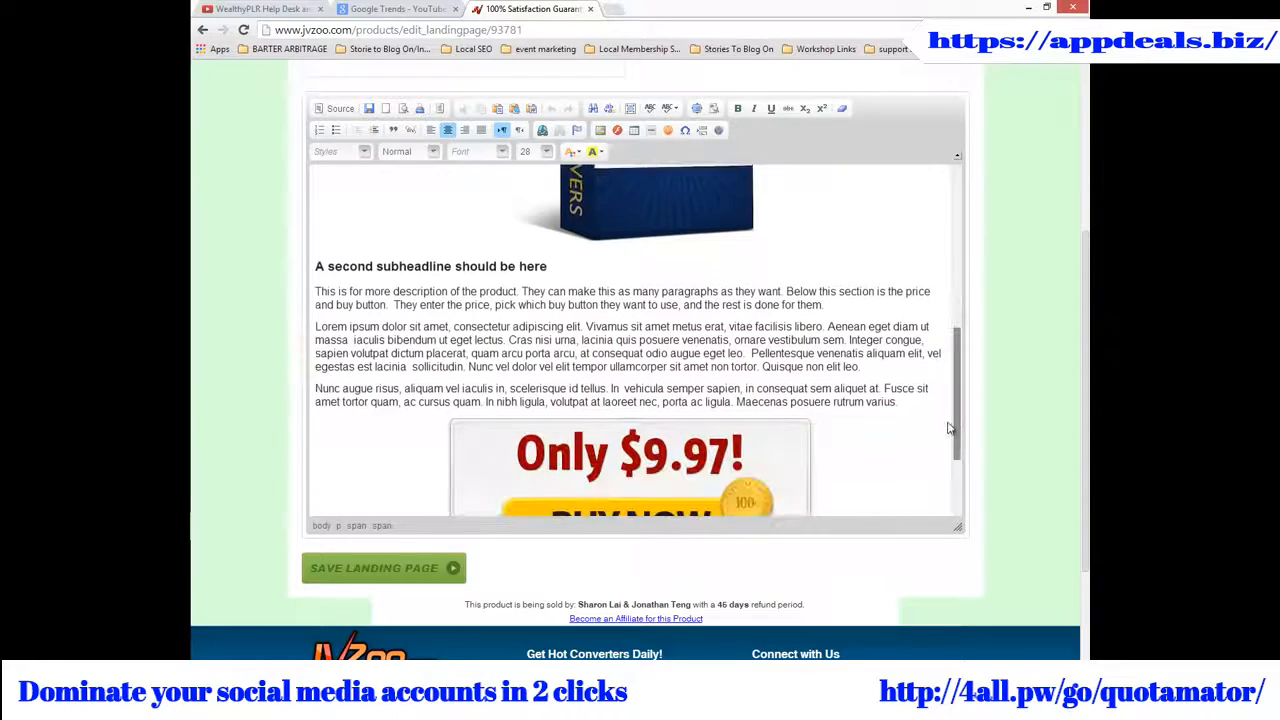
pyautogui.scroll(-3)
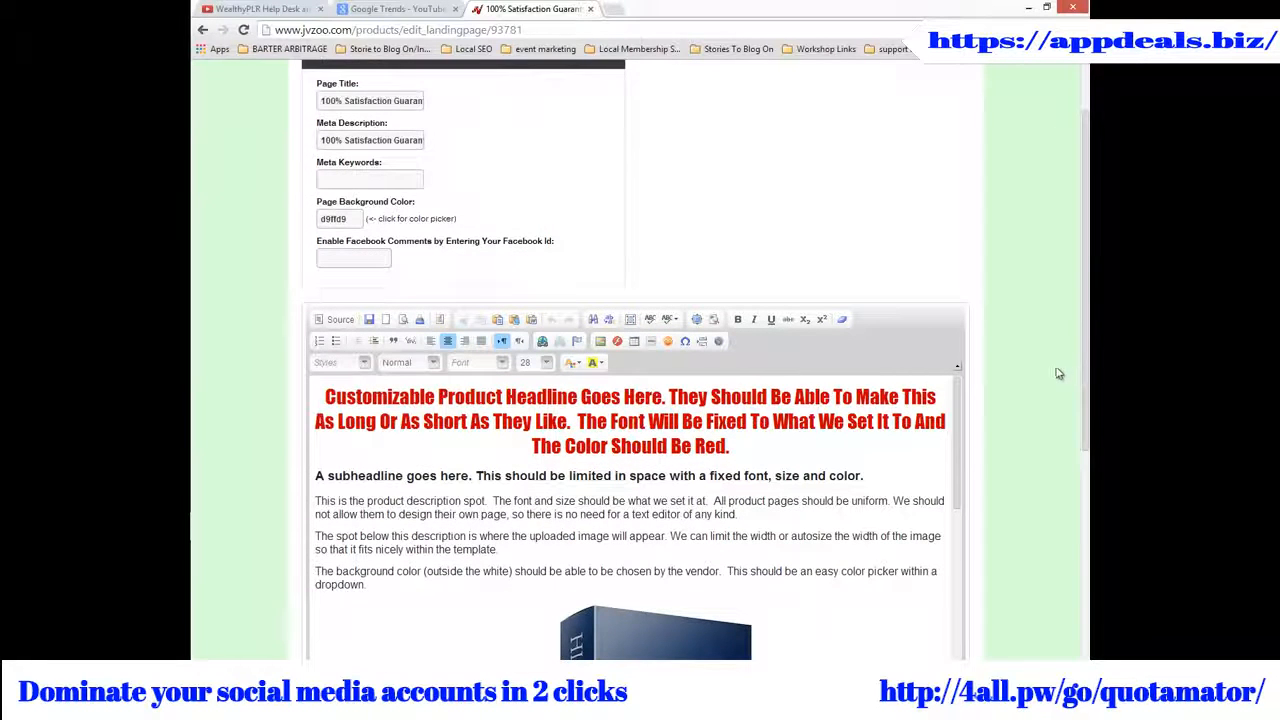
pyautogui.moveTo(1044, 376)
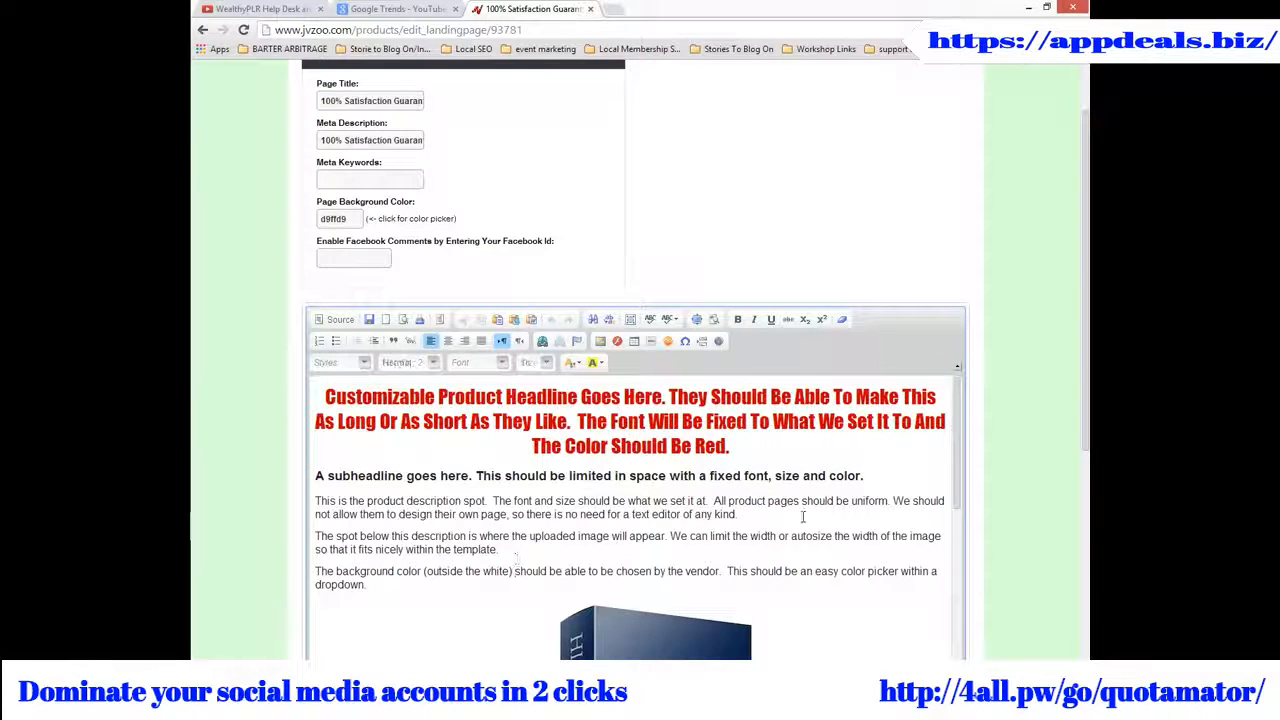
pyautogui.scroll(-3)
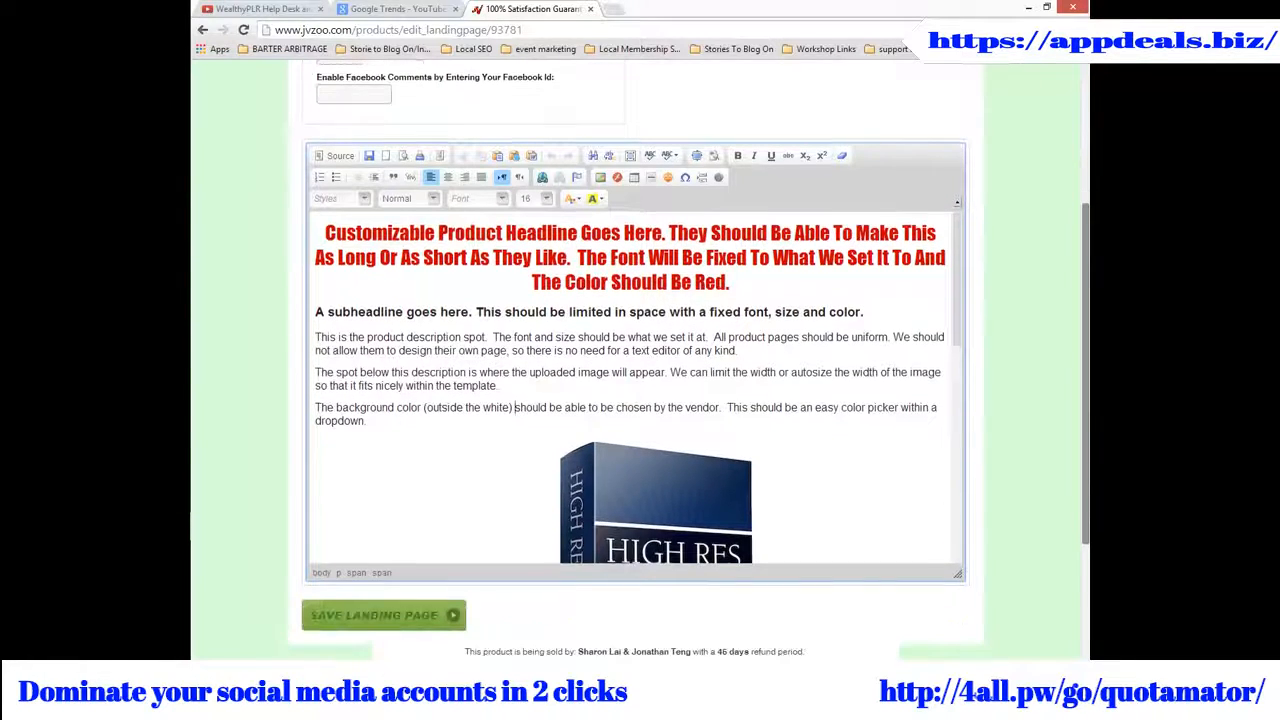
pyautogui.scroll(-3)
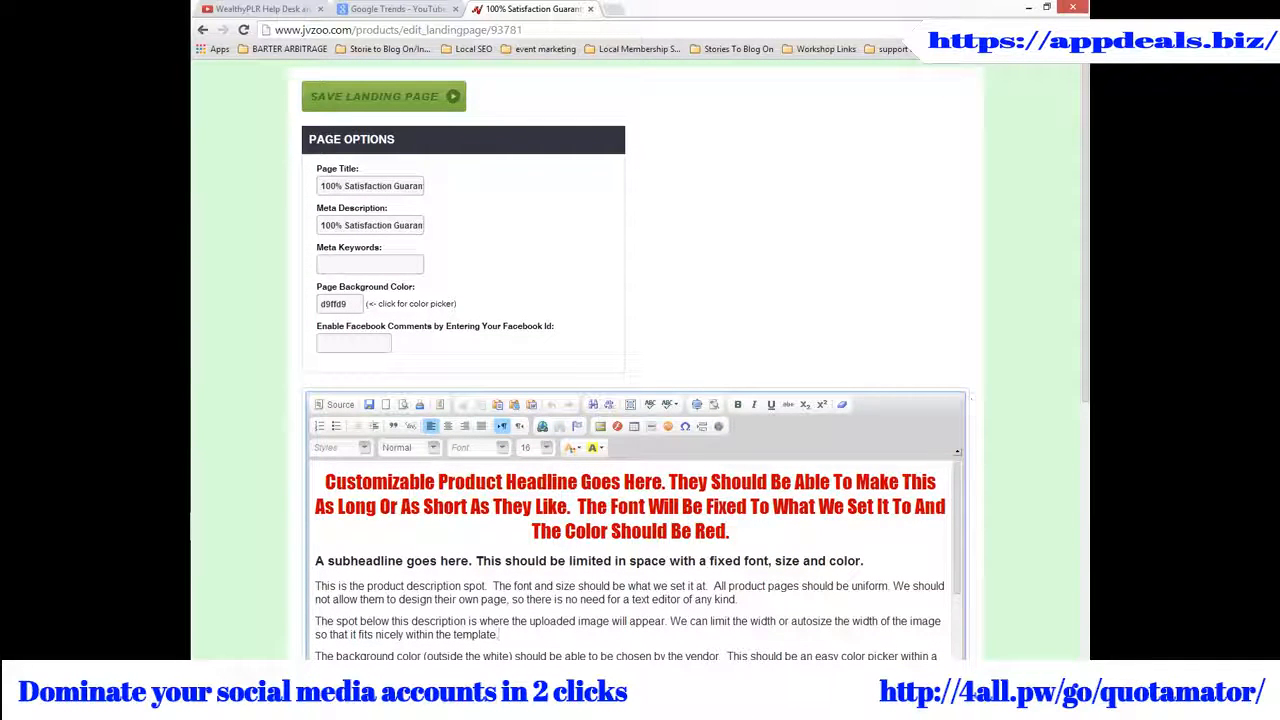
pyautogui.scroll(-3)
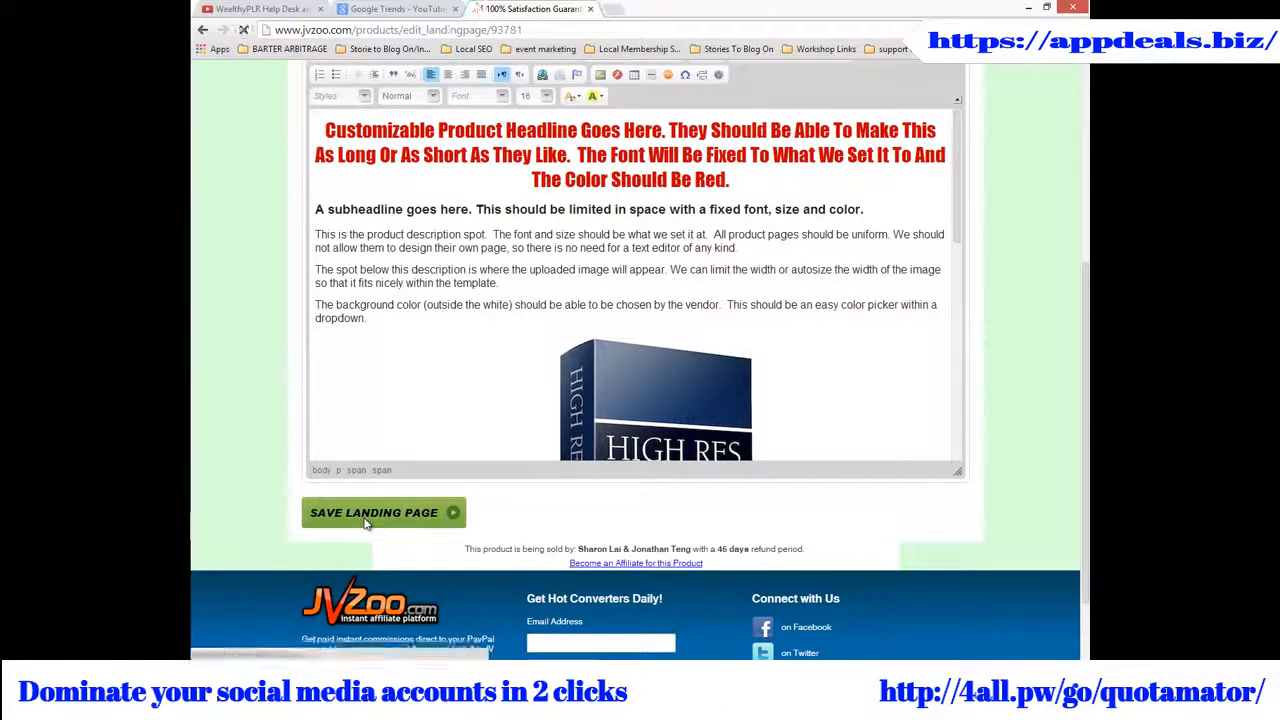
# - Save the landing page and move over to the Blogger dashboard
pyautogui.click(384, 512)
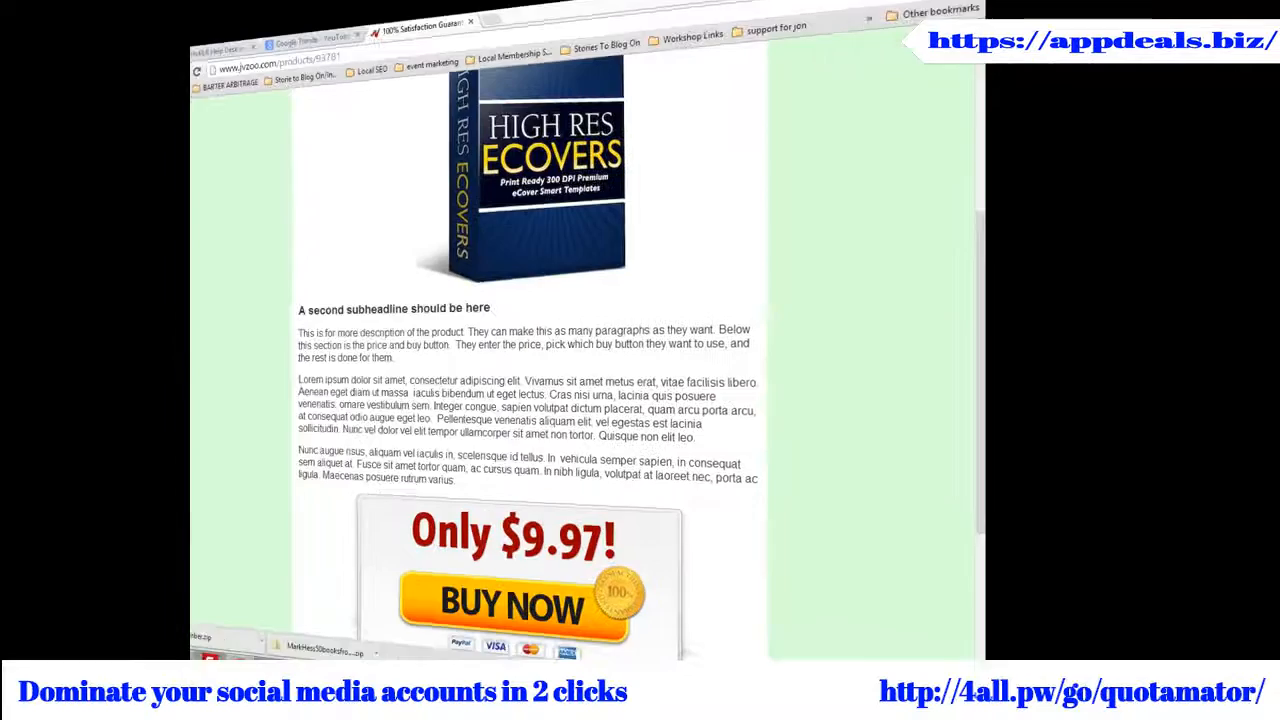
pyautogui.click(664, 8)
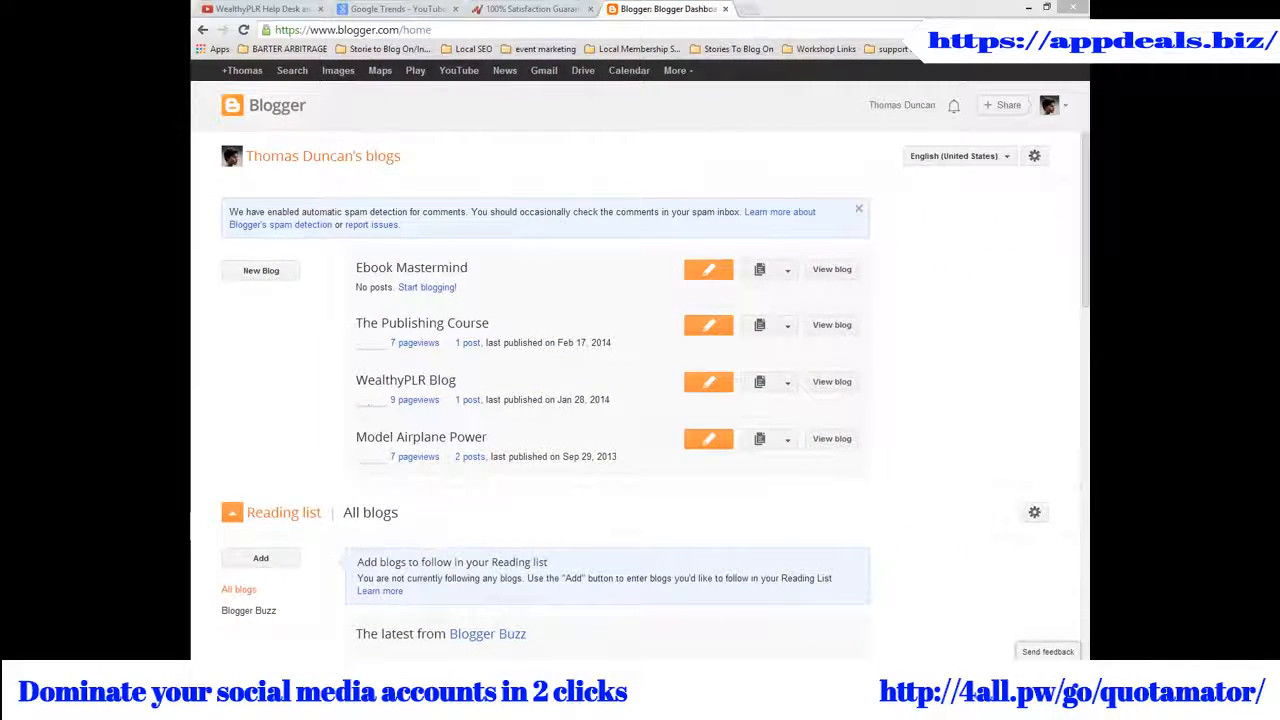
pyautogui.moveTo(610, 324)
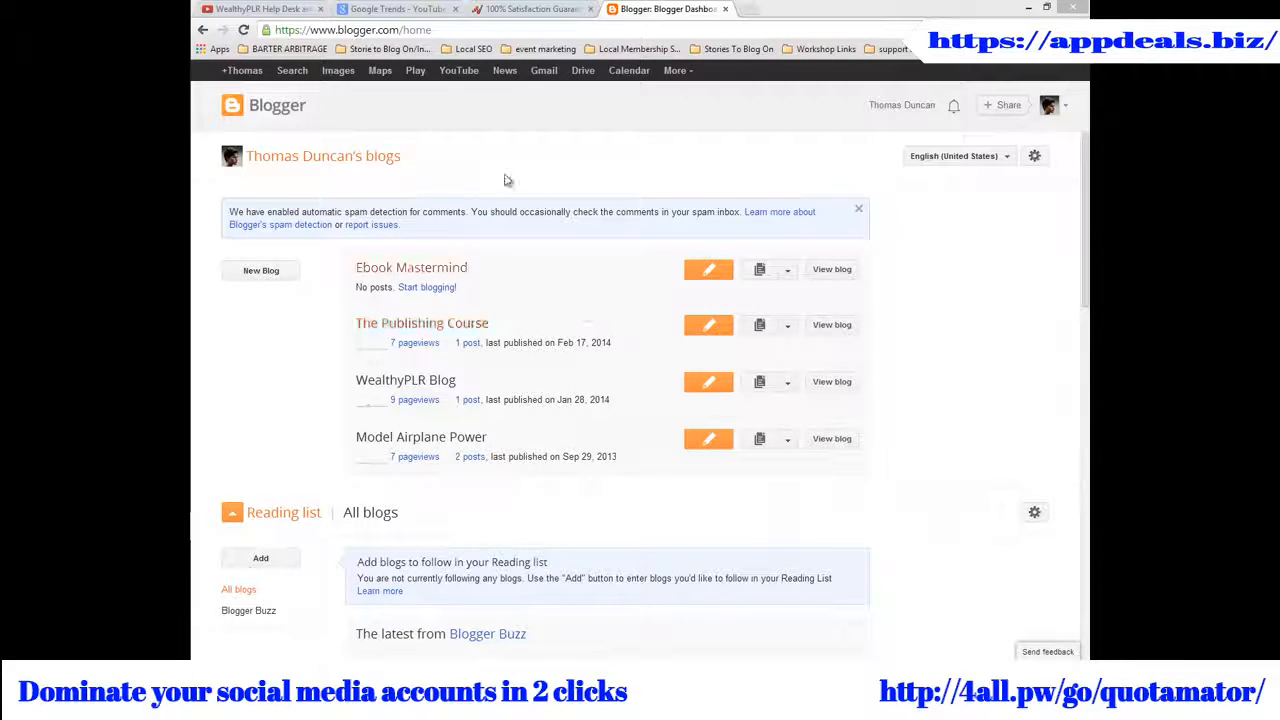
pyautogui.moveTo(510, 158)
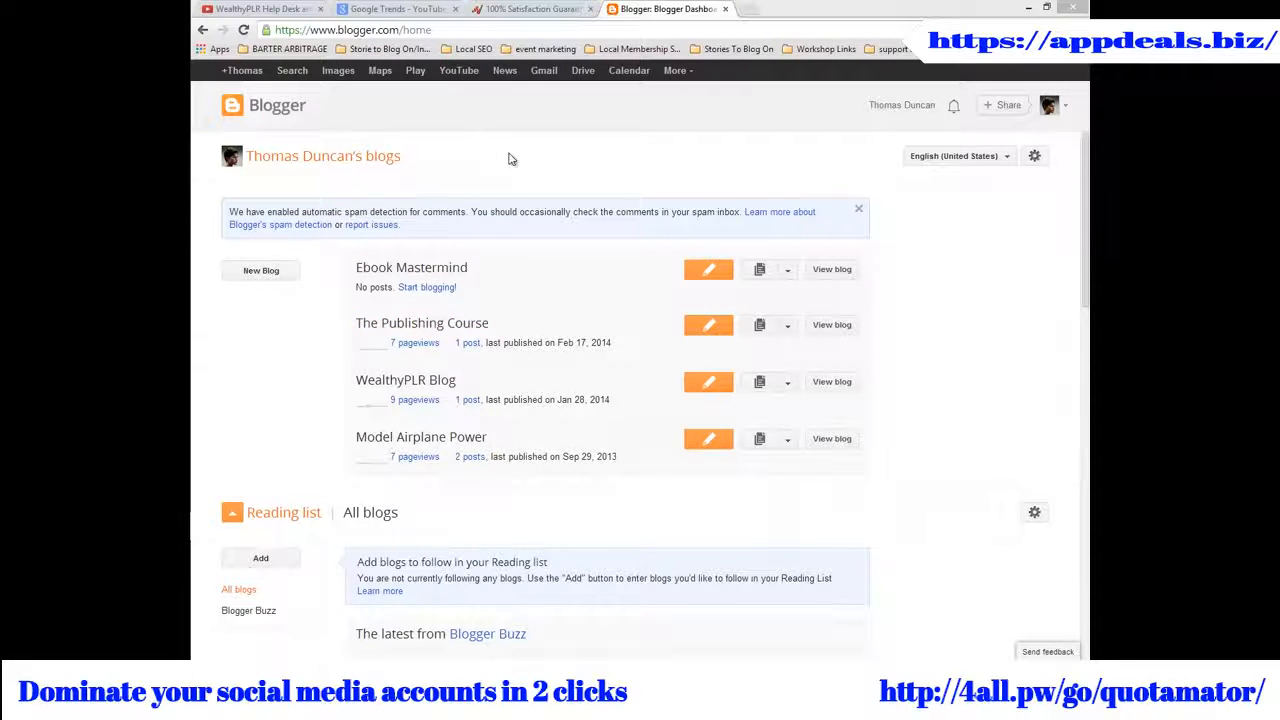
pyautogui.moveTo(532, 230)
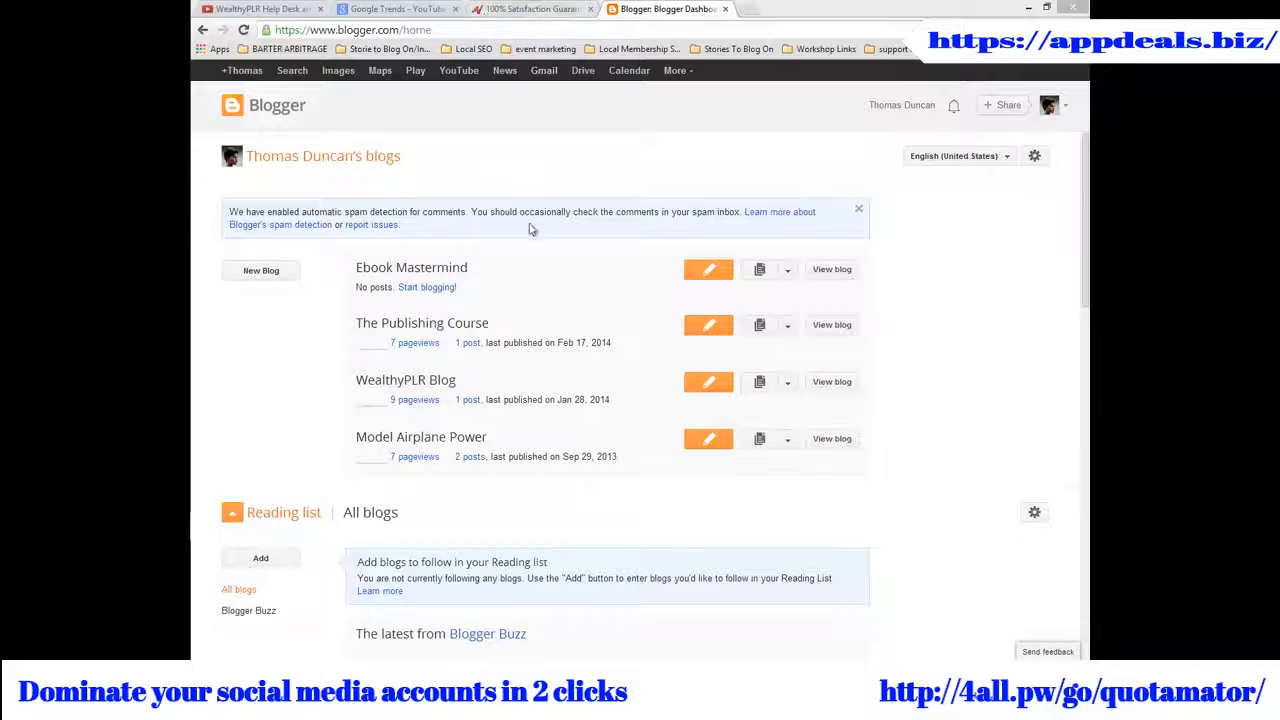
pyautogui.moveTo(524, 242)
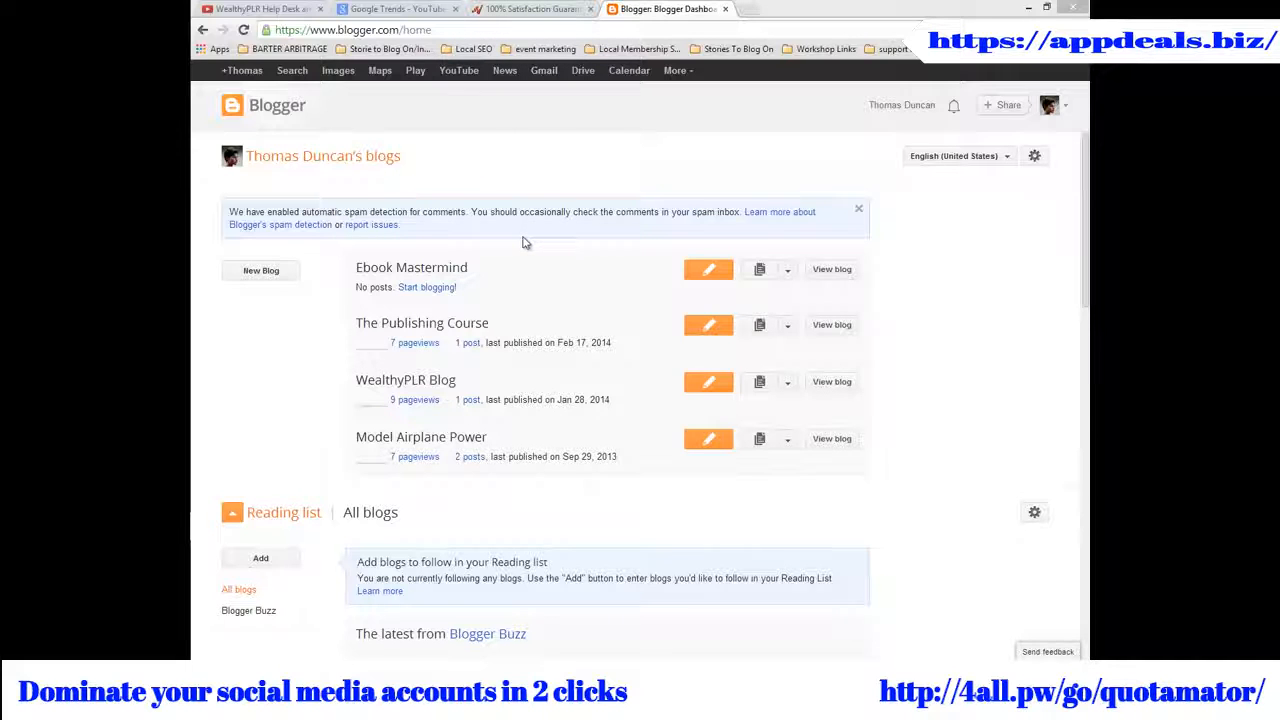
pyautogui.moveTo(724, 276)
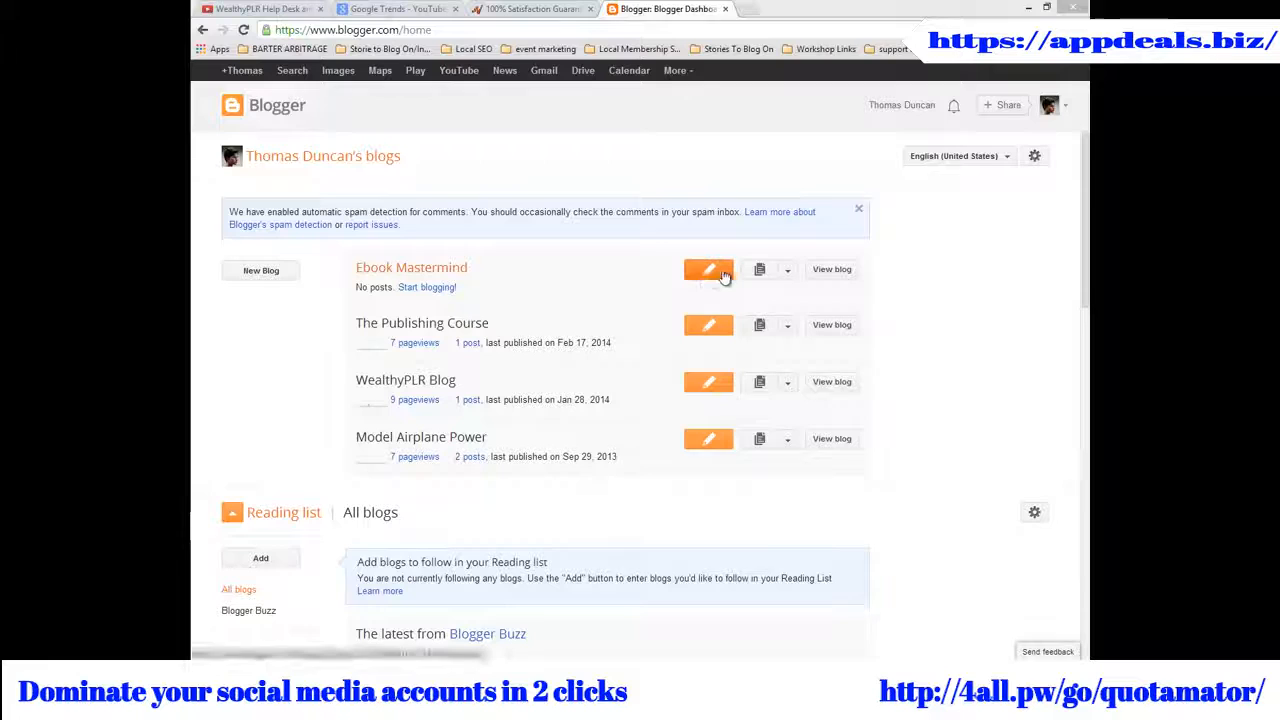
# - Begin a new post on the Ebook Mastermind blog
pyautogui.click(708, 268)
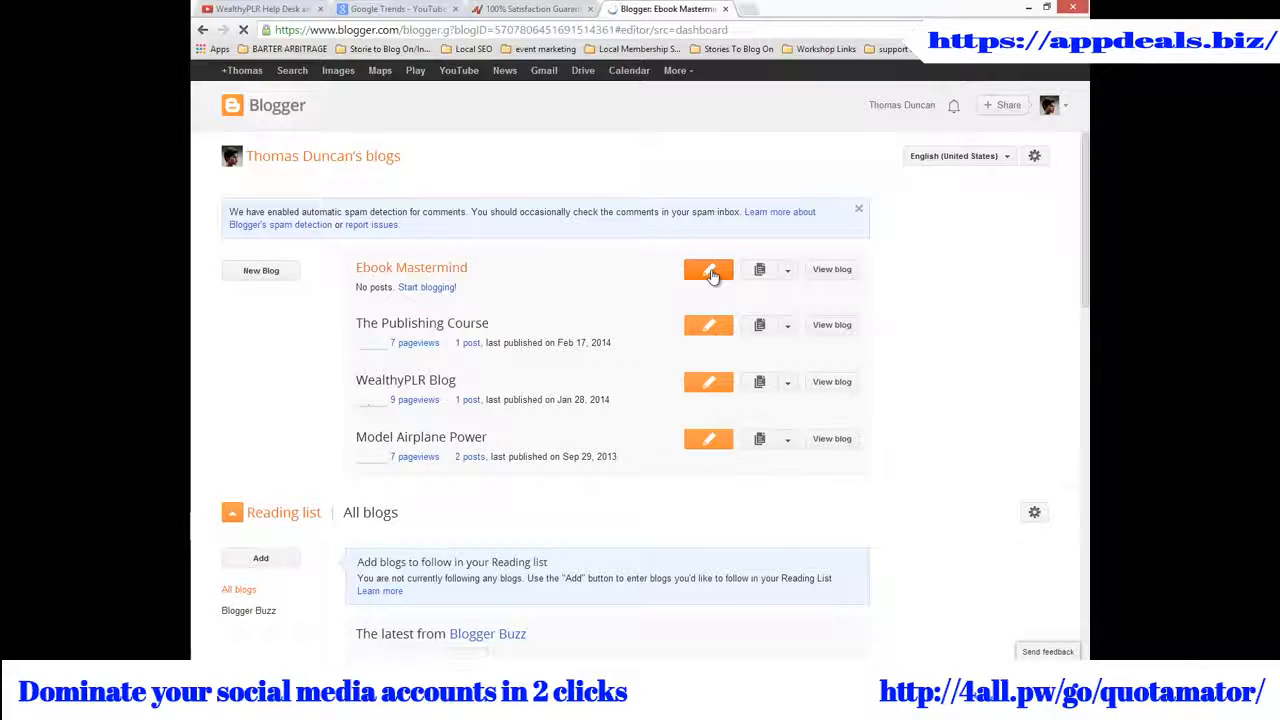
# - Link the phrase 'aid of their country' to the JVZoo product URL
pyautogui.click(708, 268)
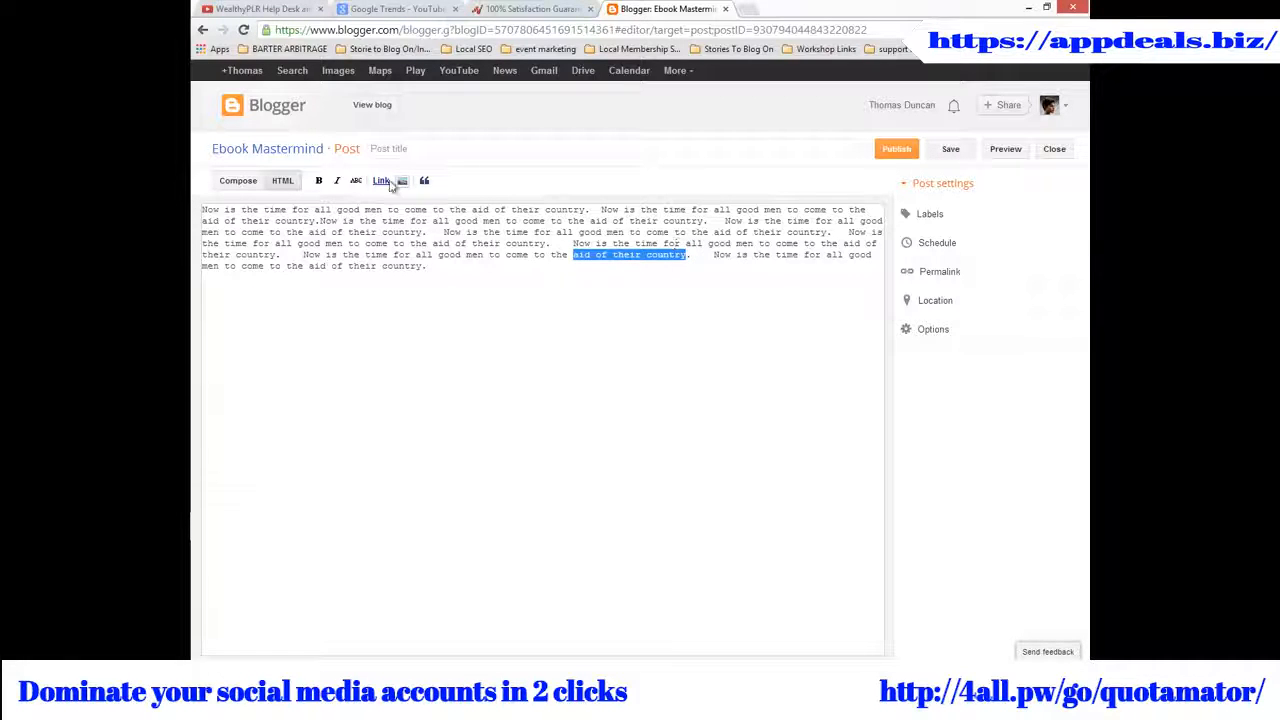
pyautogui.click(380, 180)
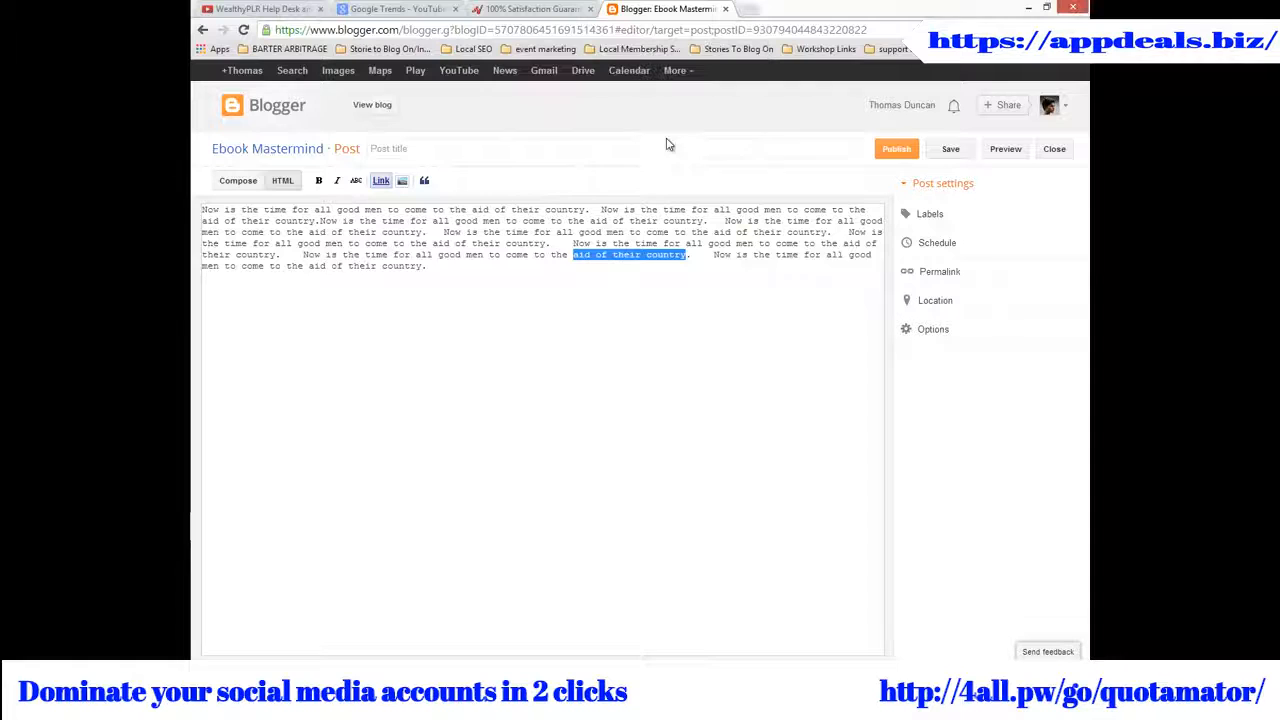
pyautogui.click(380, 180)
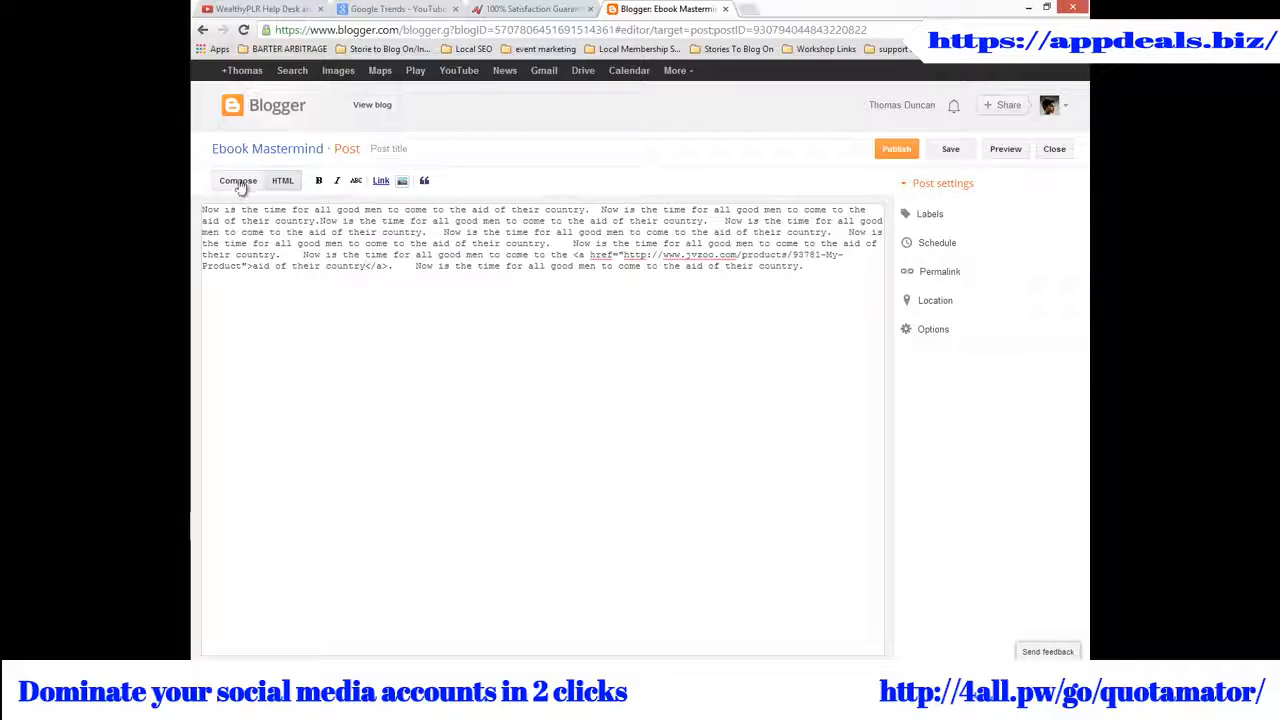
# - Switch to Compose view so the linked phrase shows underlined
pyautogui.click(238, 180)
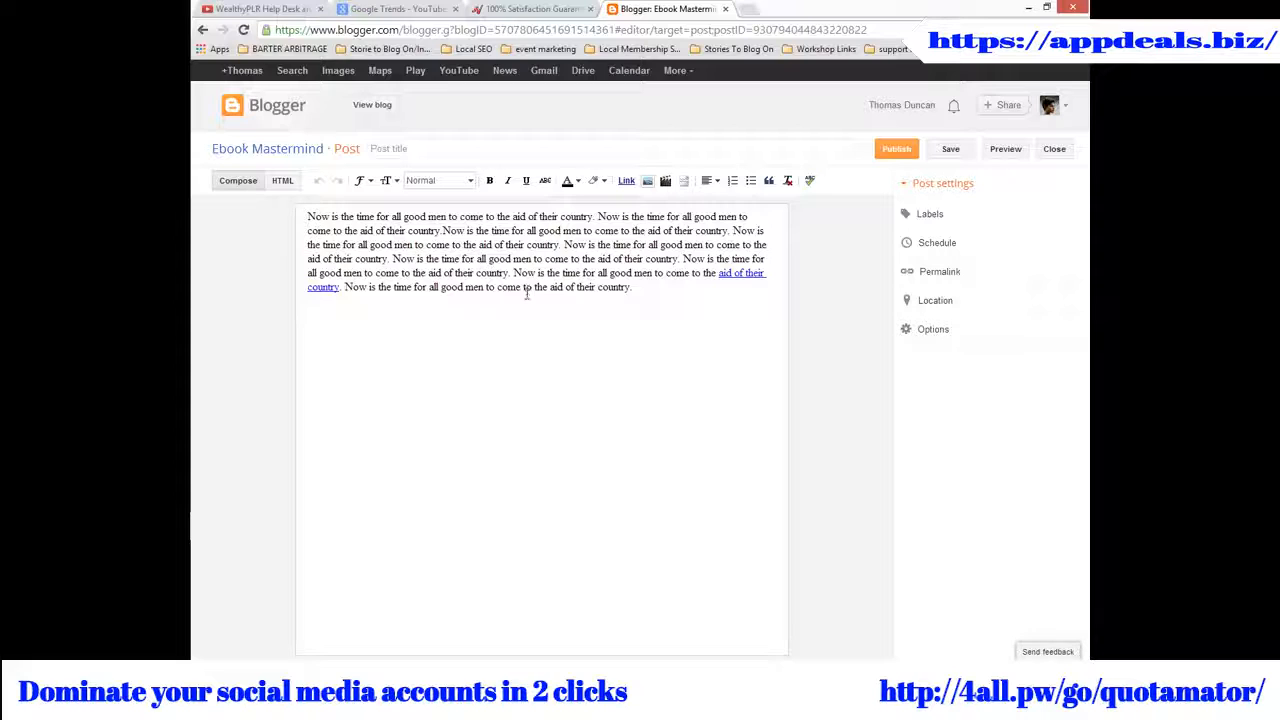
pyautogui.moveTo(524, 304)
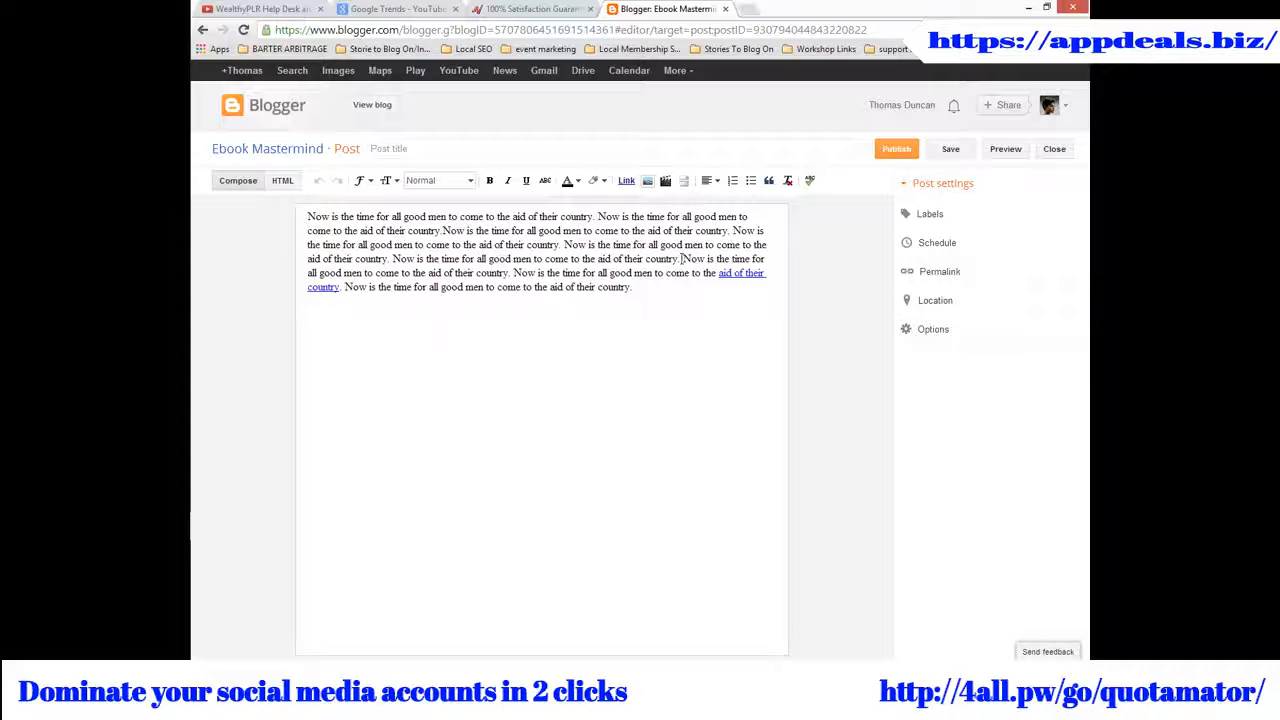
pyautogui.moveTo(648, 180)
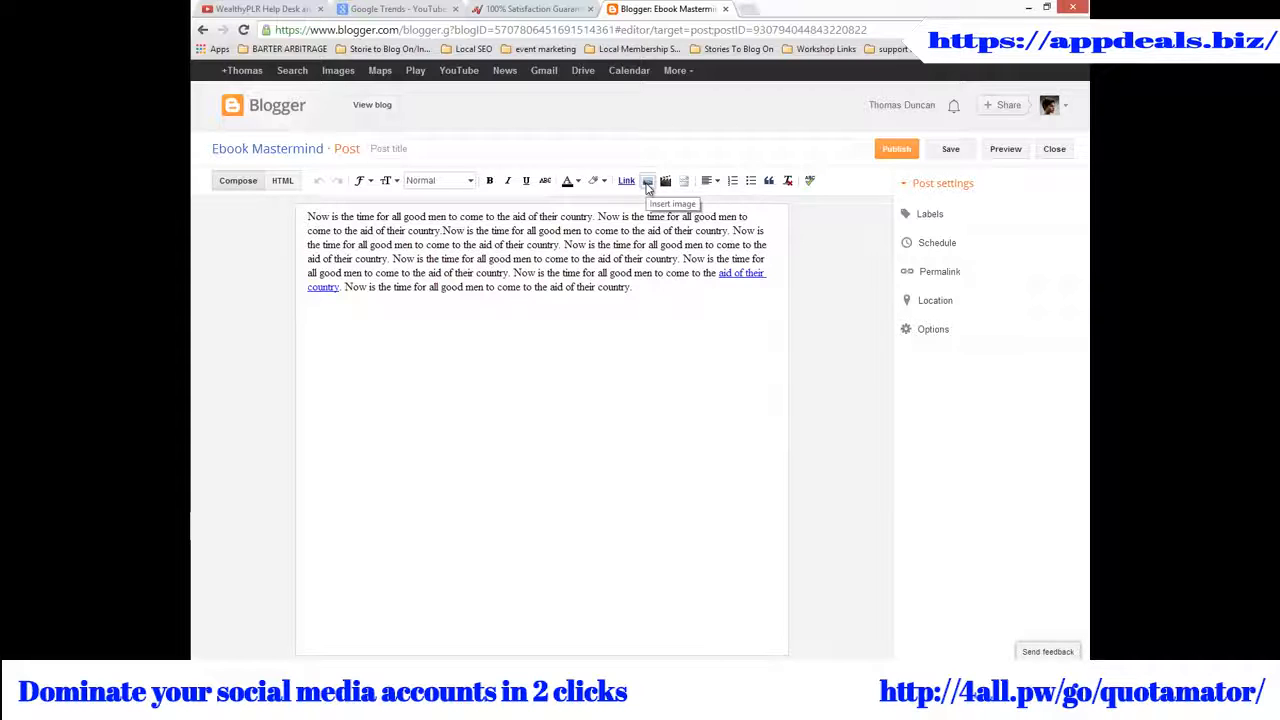
# - Insert the team logos image beside the text and publish the post
pyautogui.click(648, 180)
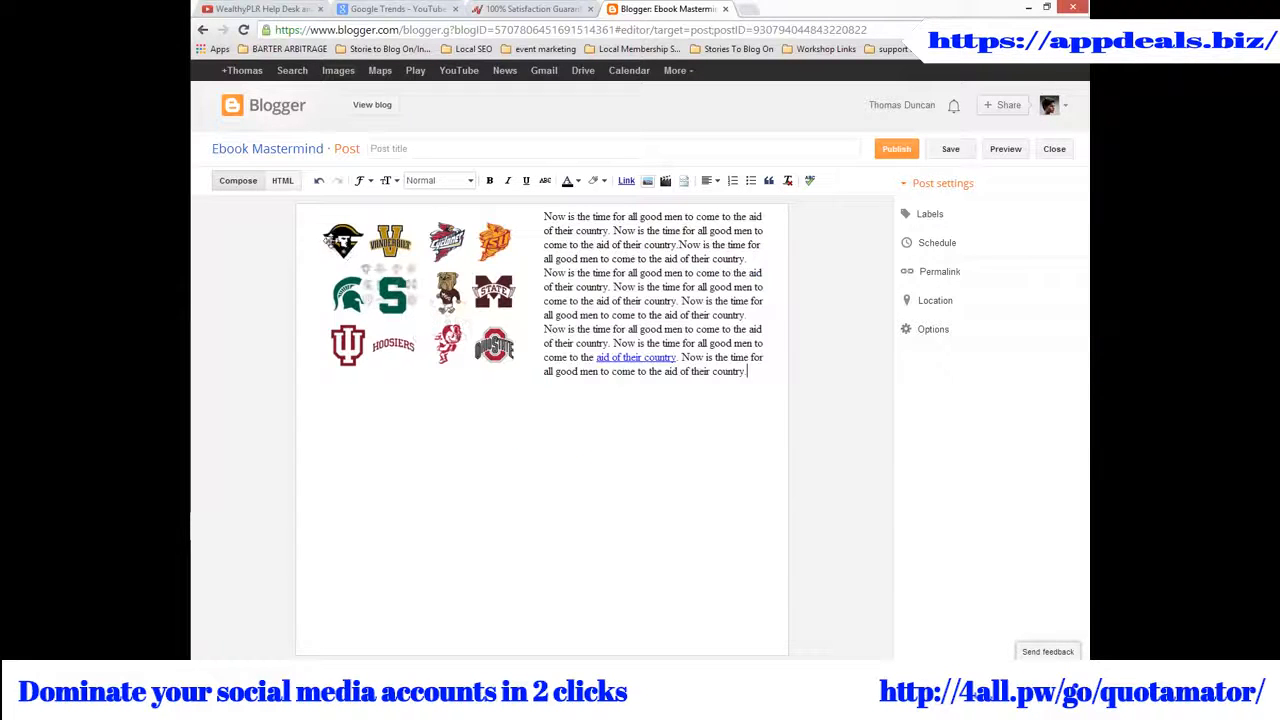
pyautogui.click(420, 290)
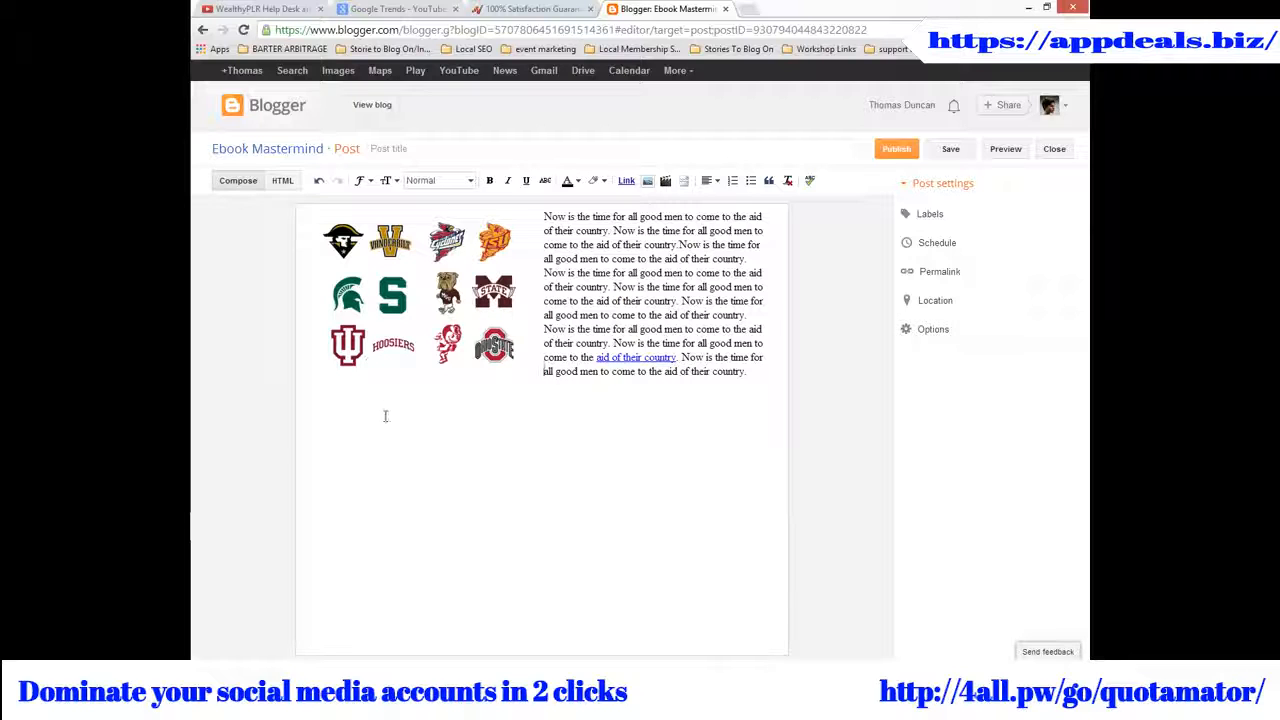
pyautogui.moveTo(524, 476)
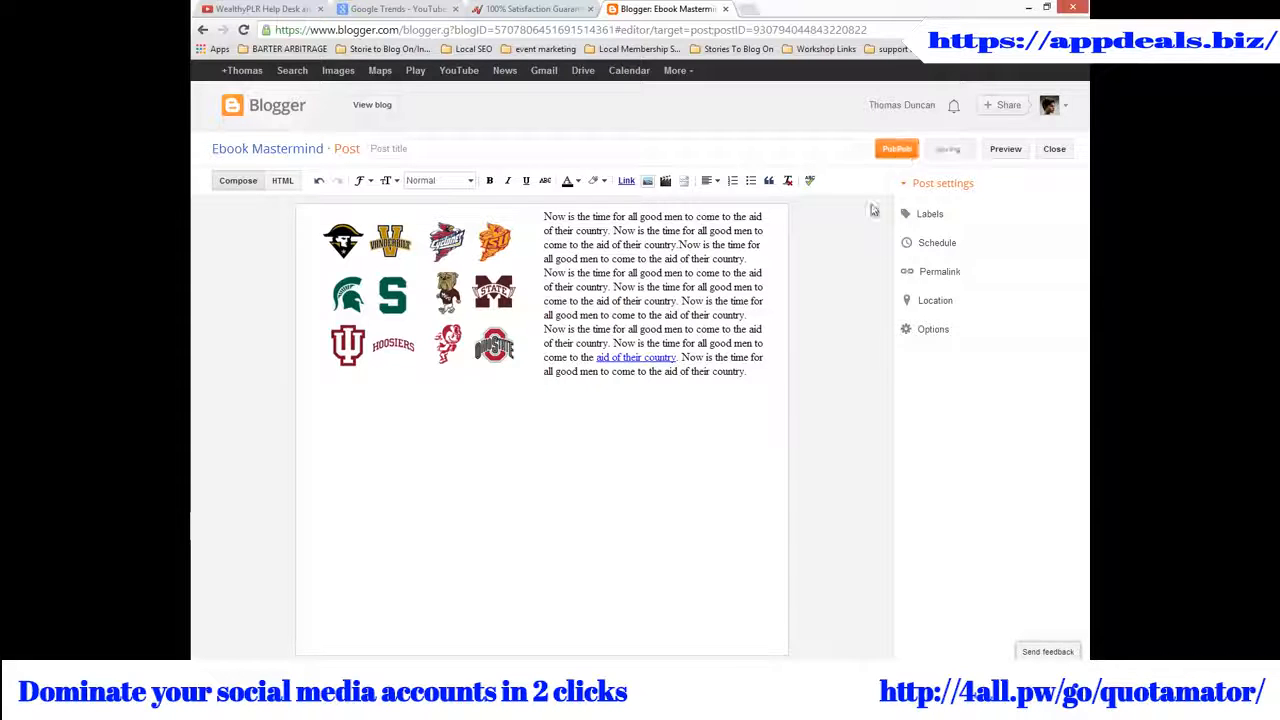
pyautogui.click(896, 148)
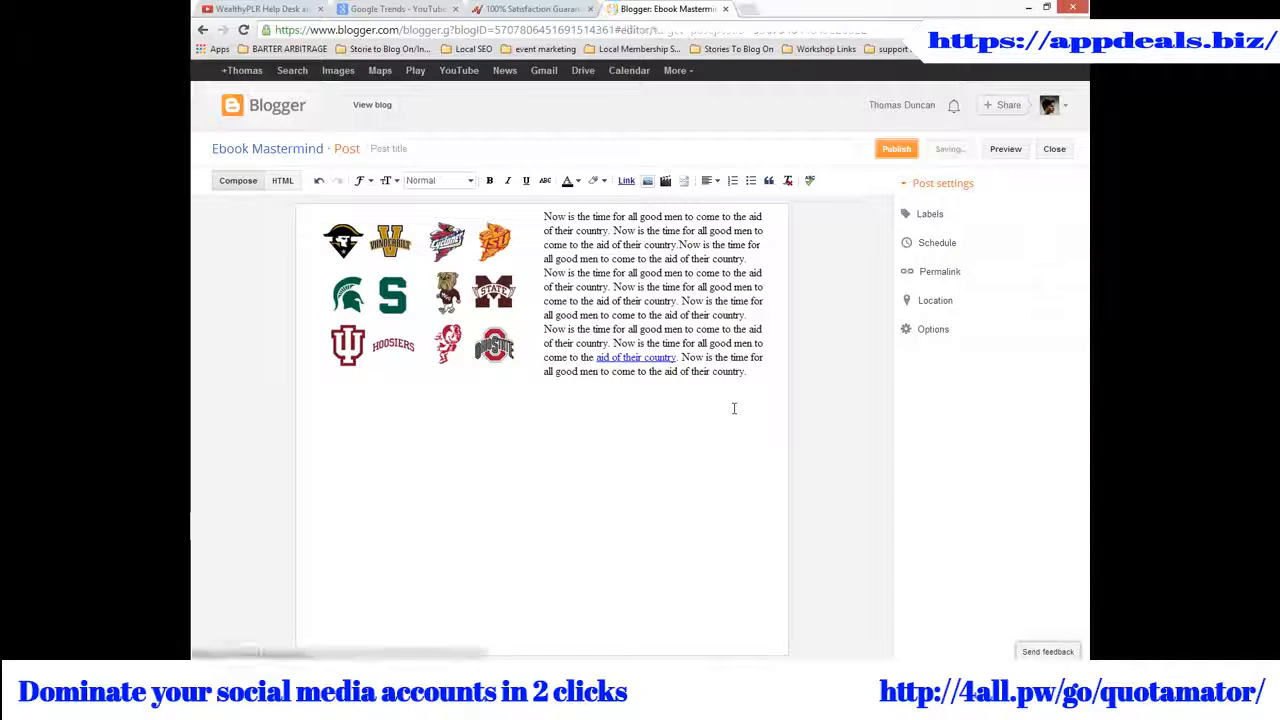
pyautogui.click(1054, 148)
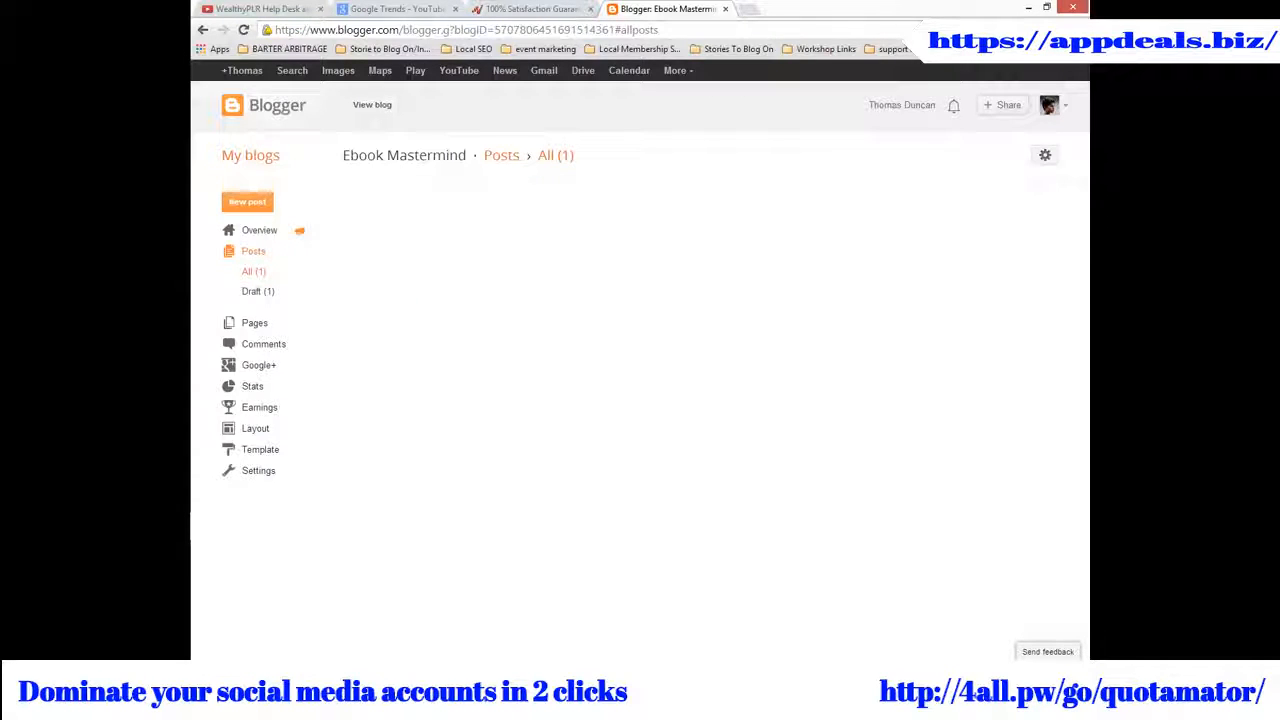